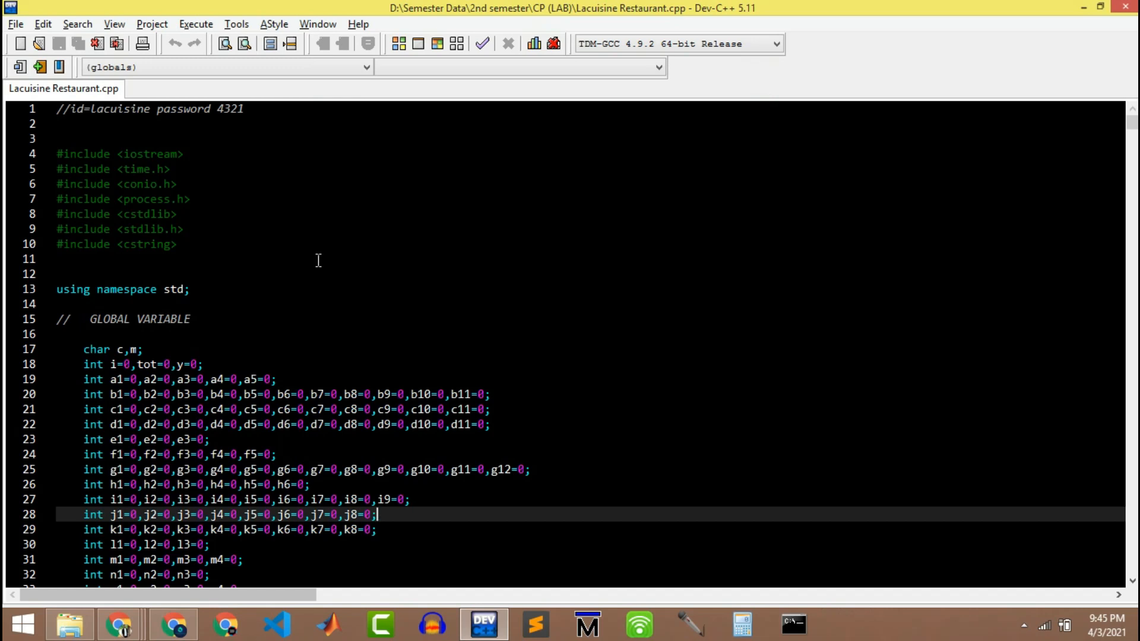
pyautogui.moveTo(303, 253)
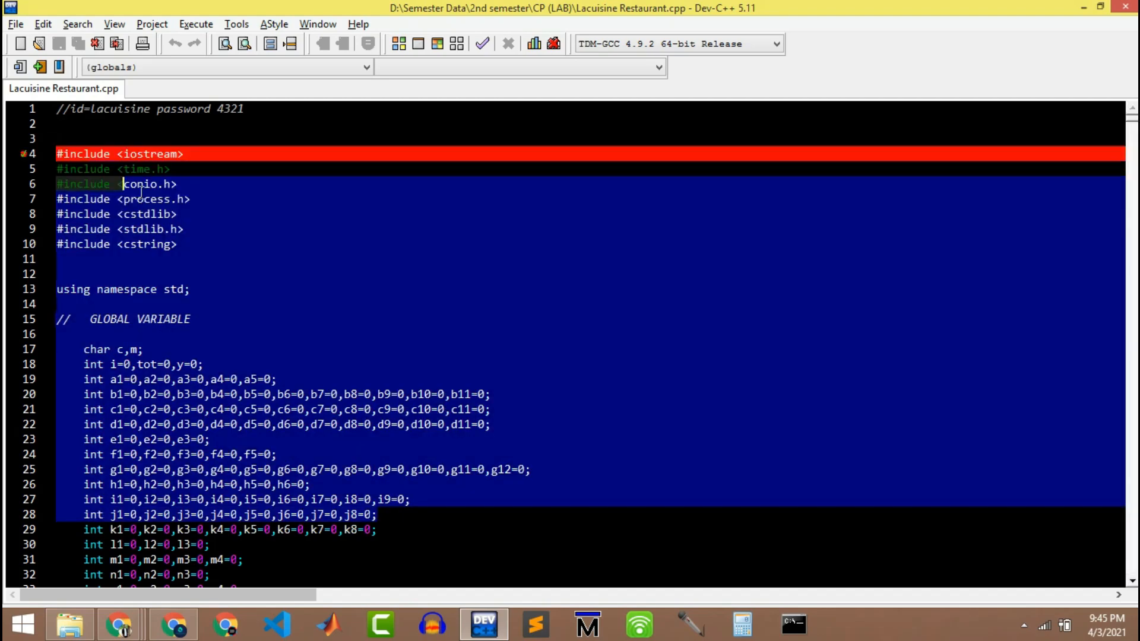
# - Review the first half of the La Cuisine Restaurant source, scrolling through the menu-category code
pyautogui.click(135, 199)
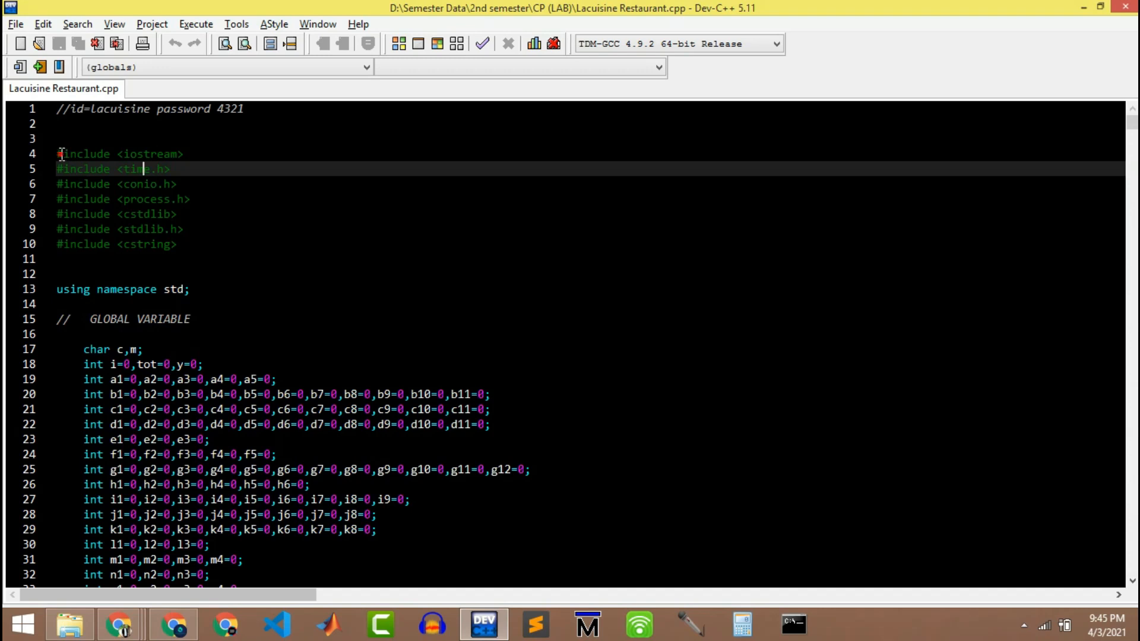
pyautogui.moveTo(59, 153); pyautogui.dragTo(174, 244)
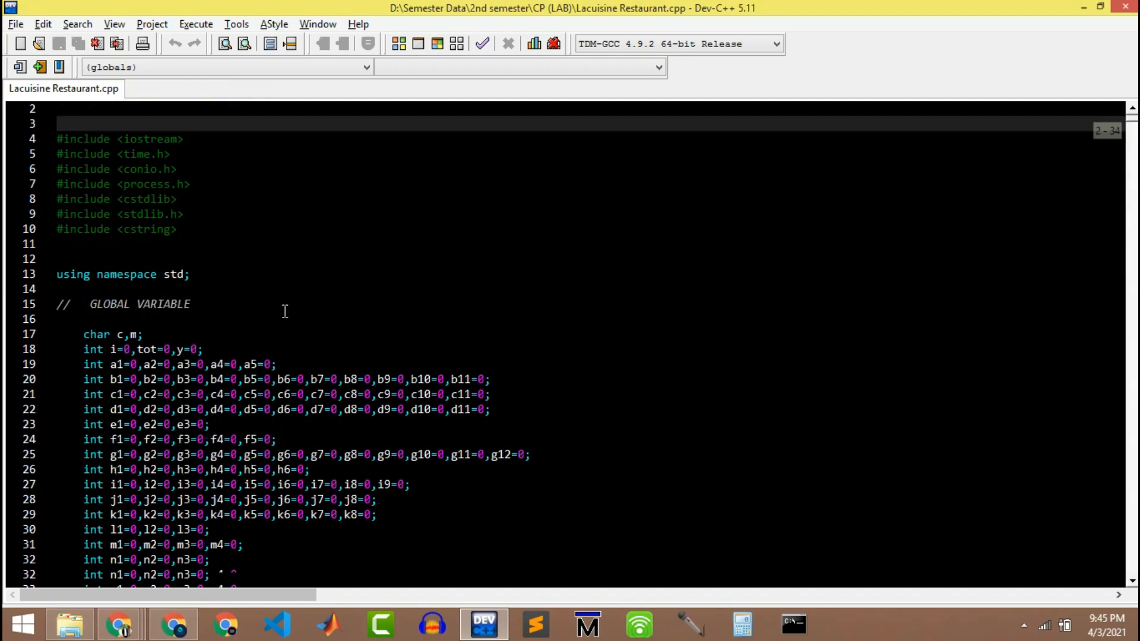
pyautogui.scroll(-3)
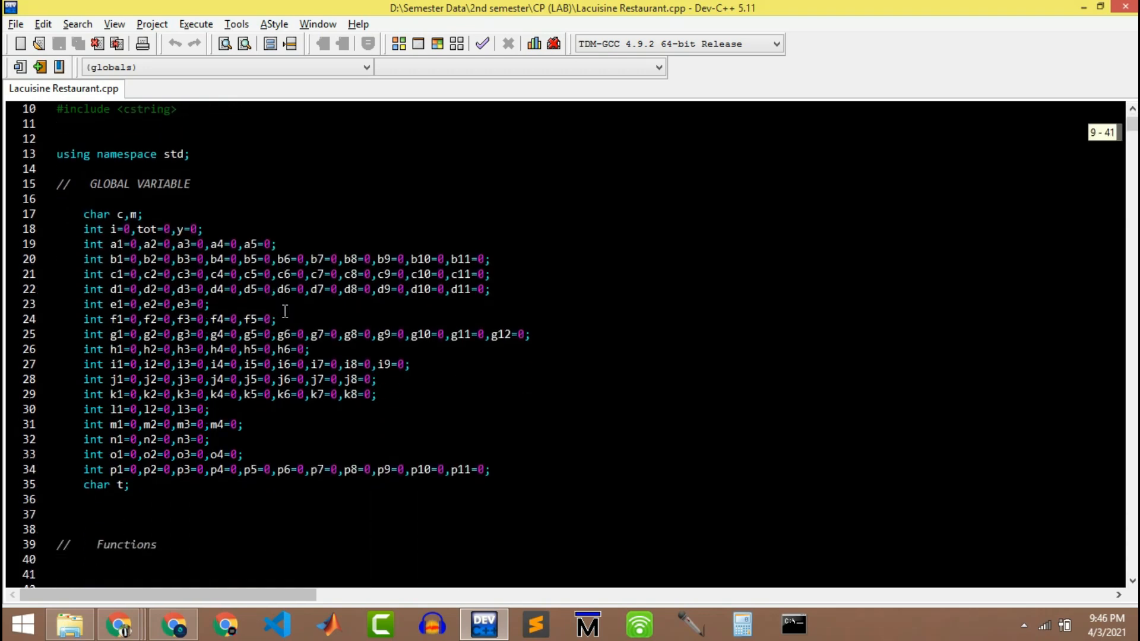
pyautogui.scroll(-3)
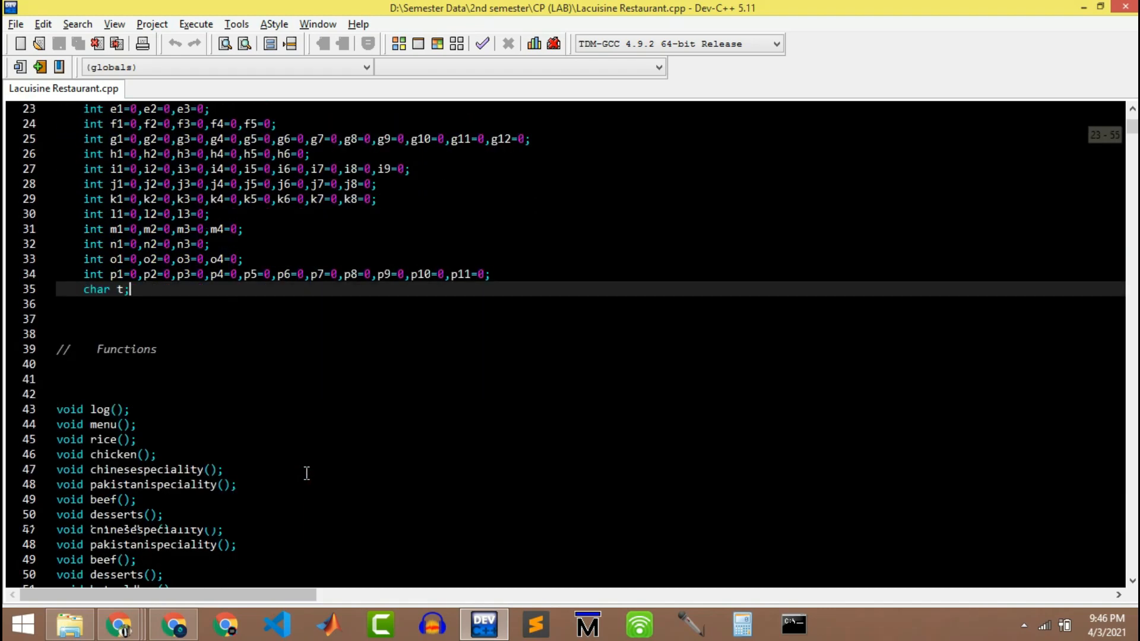
pyautogui.scroll(-3)
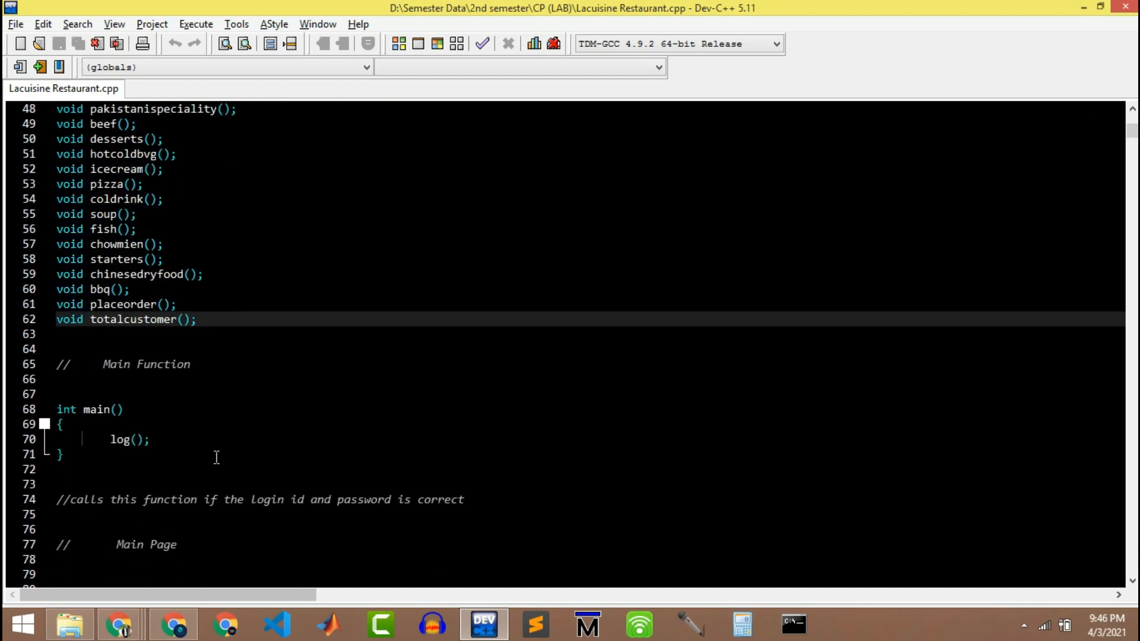
pyautogui.scroll(-3)
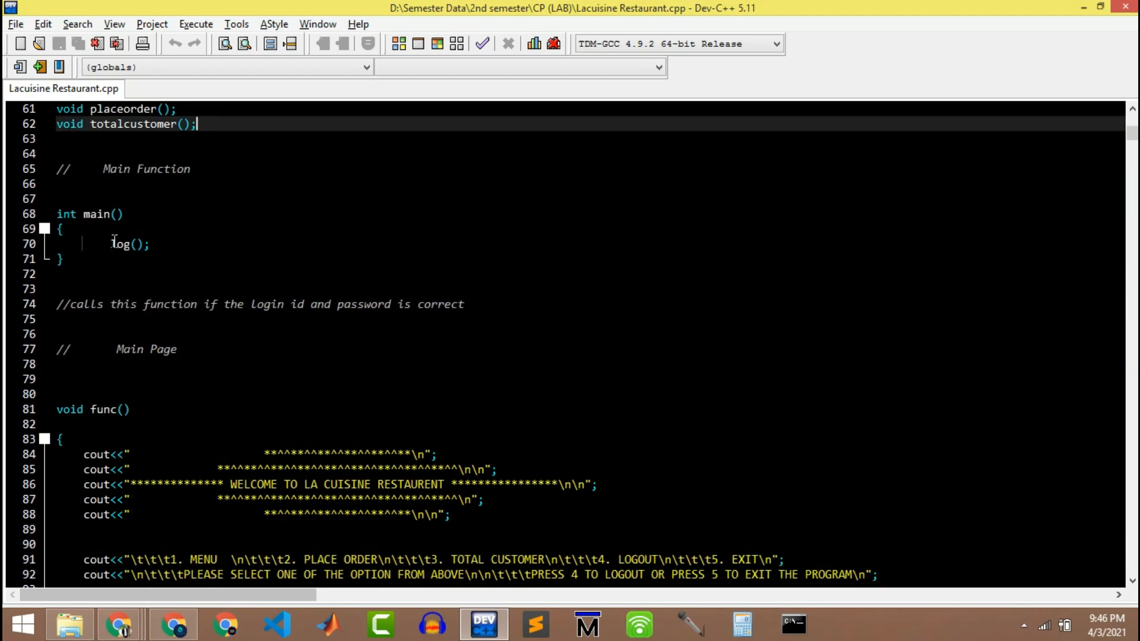
pyautogui.scroll(-3)
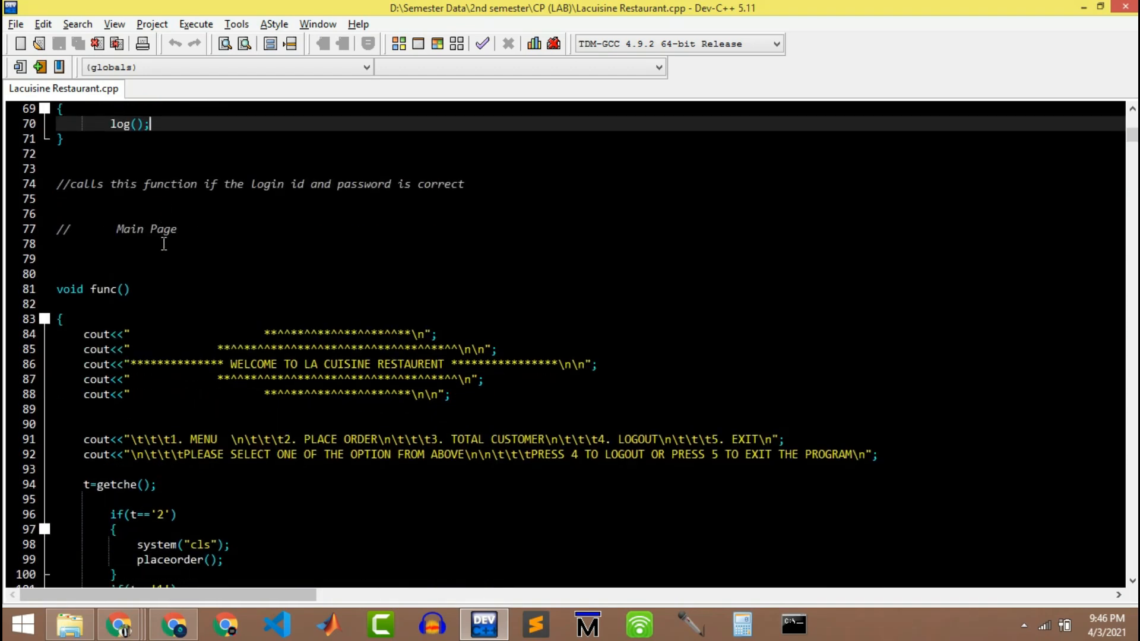
pyautogui.scroll(-3)
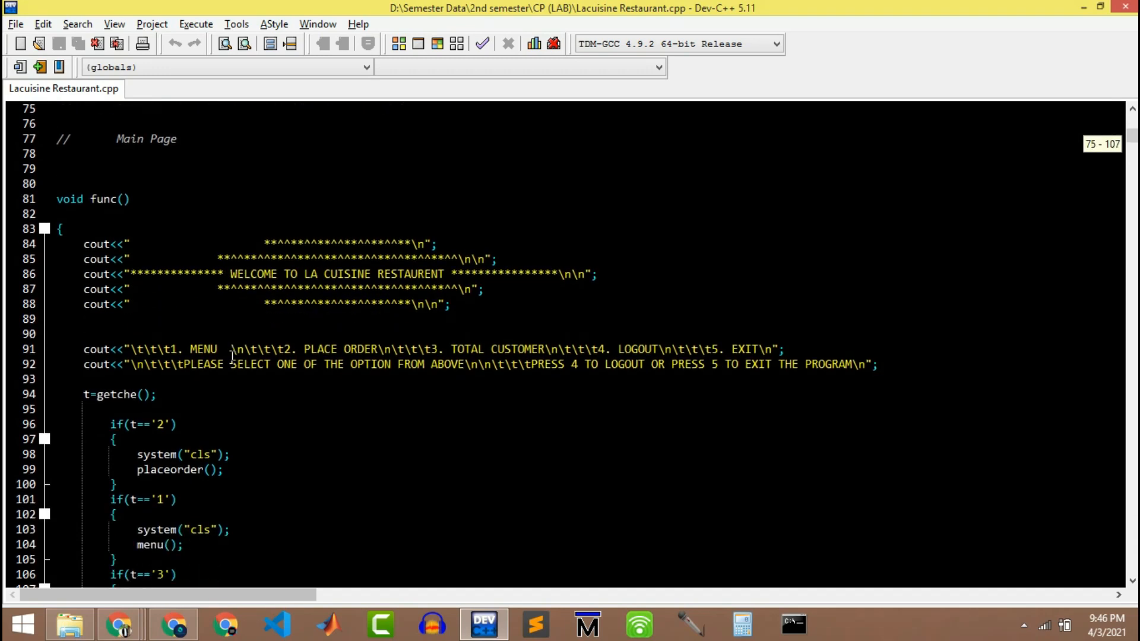
pyautogui.scroll(-3)
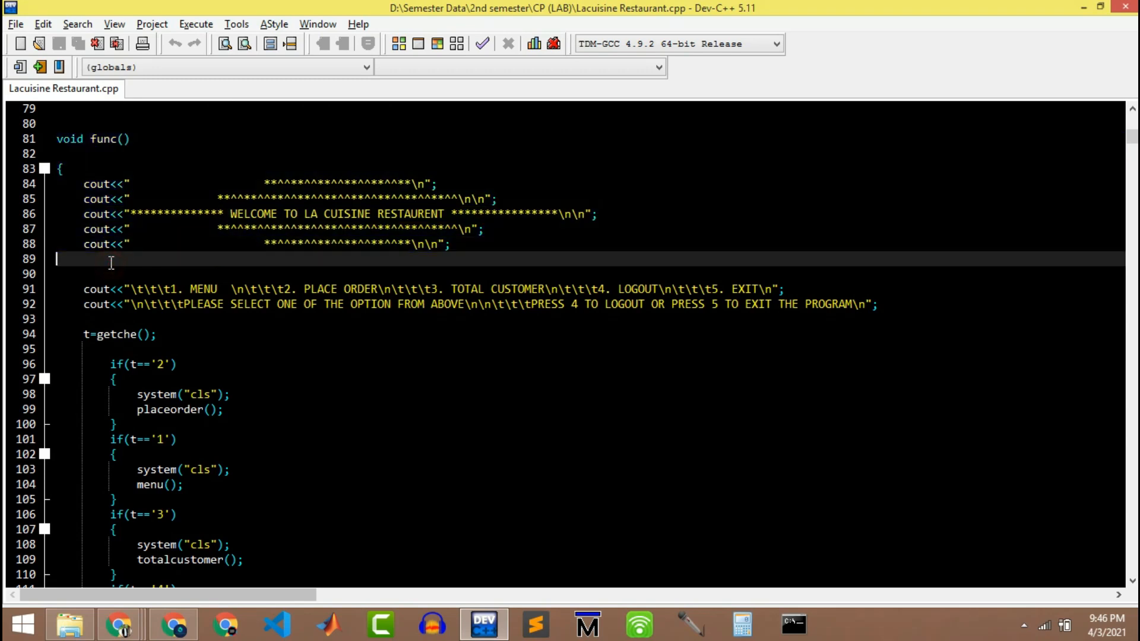
pyautogui.scroll(-3)
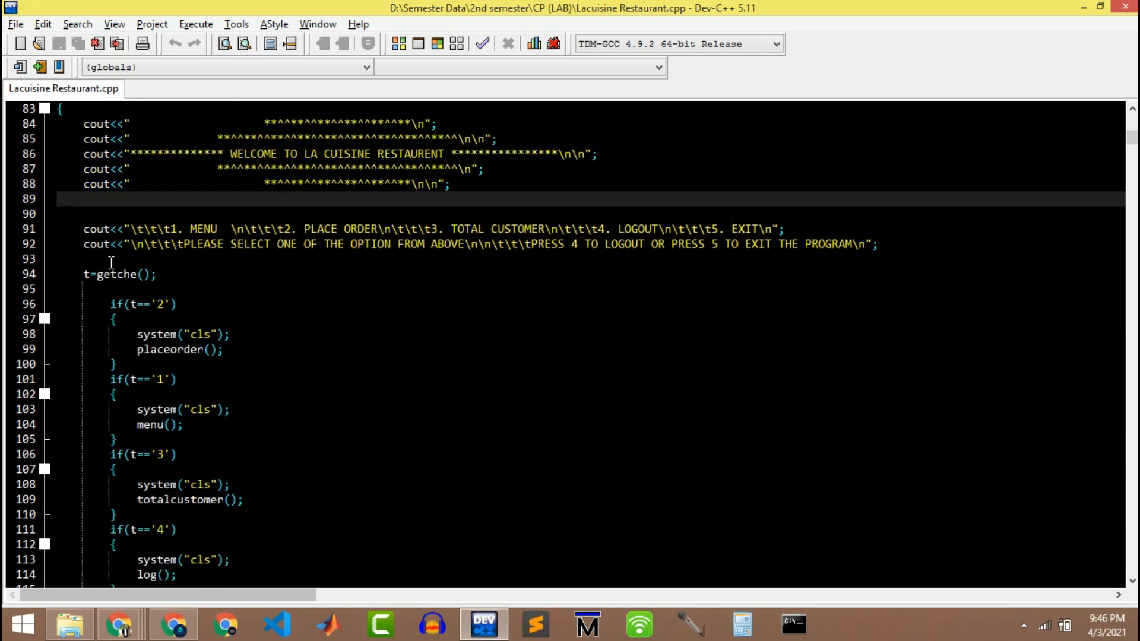
pyautogui.scroll(-3)
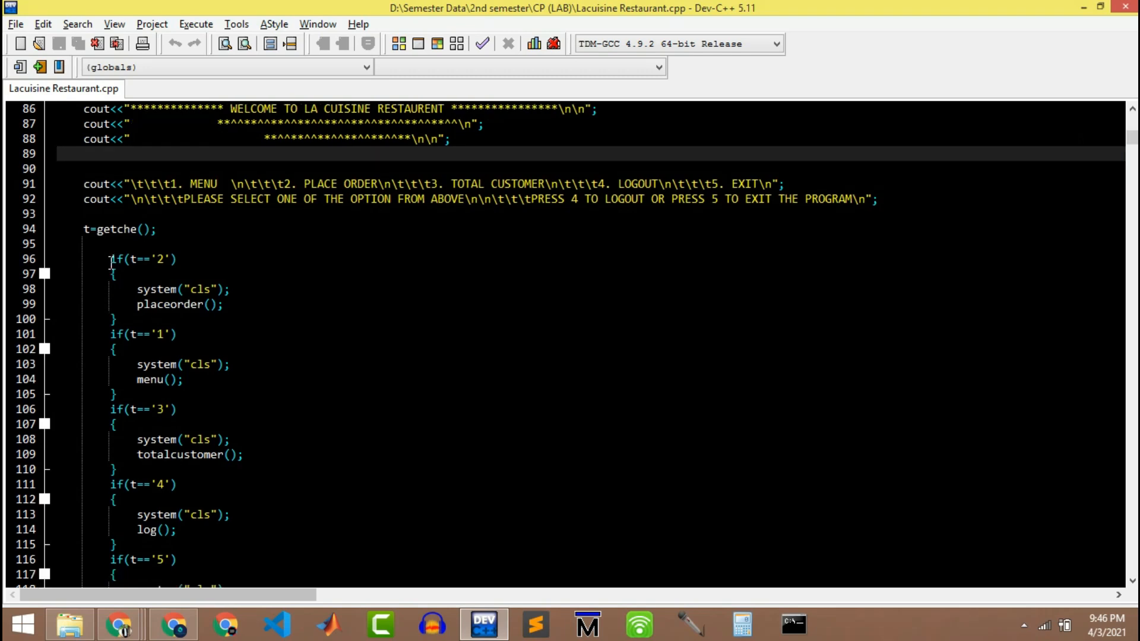
pyautogui.scroll(-3)
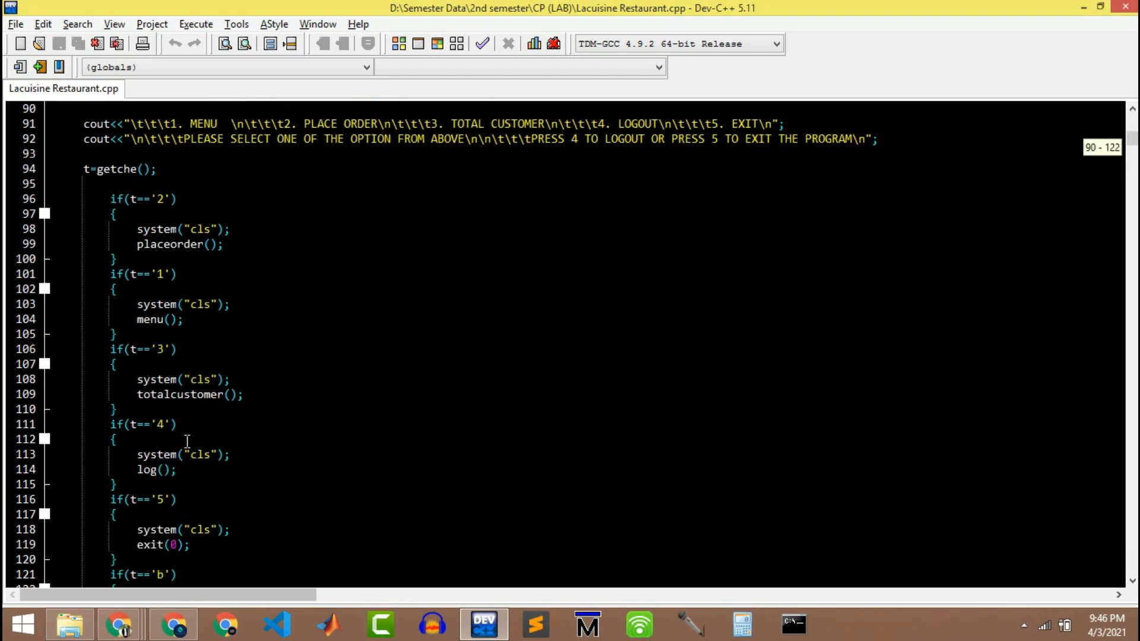
pyautogui.scroll(-3)
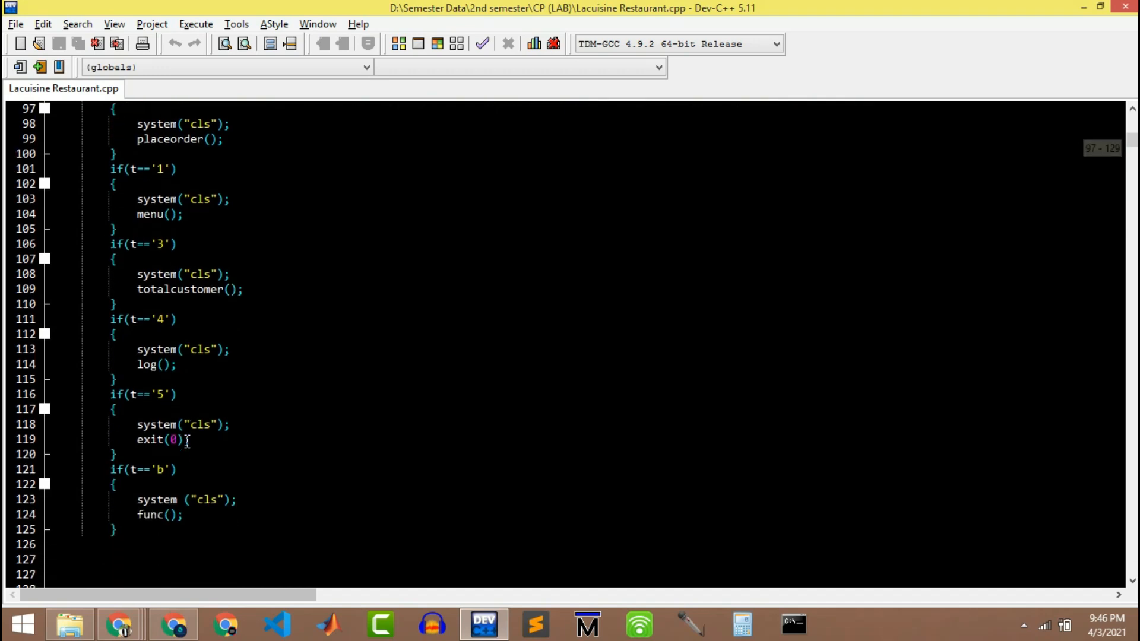
pyautogui.scroll(-3)
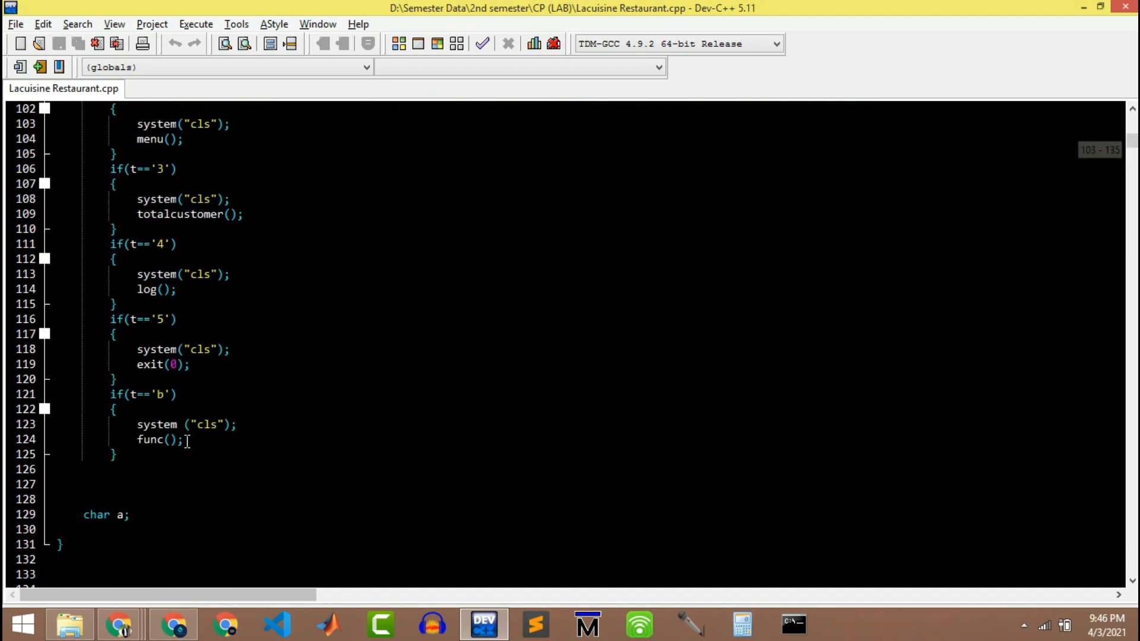
pyautogui.scroll(-3)
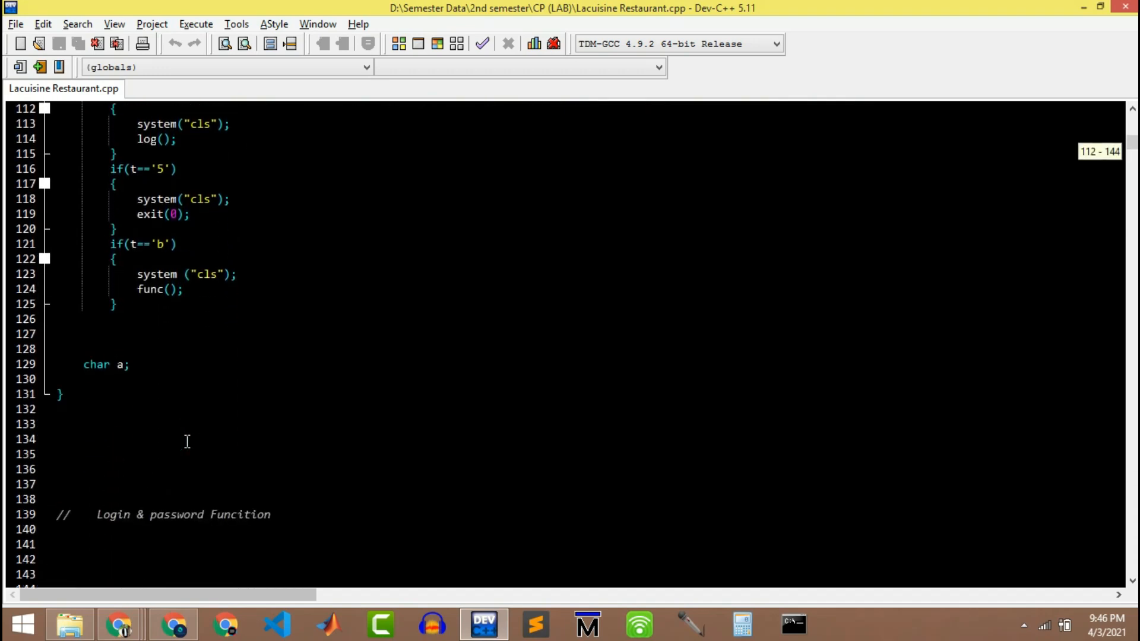
pyautogui.scroll(-3)
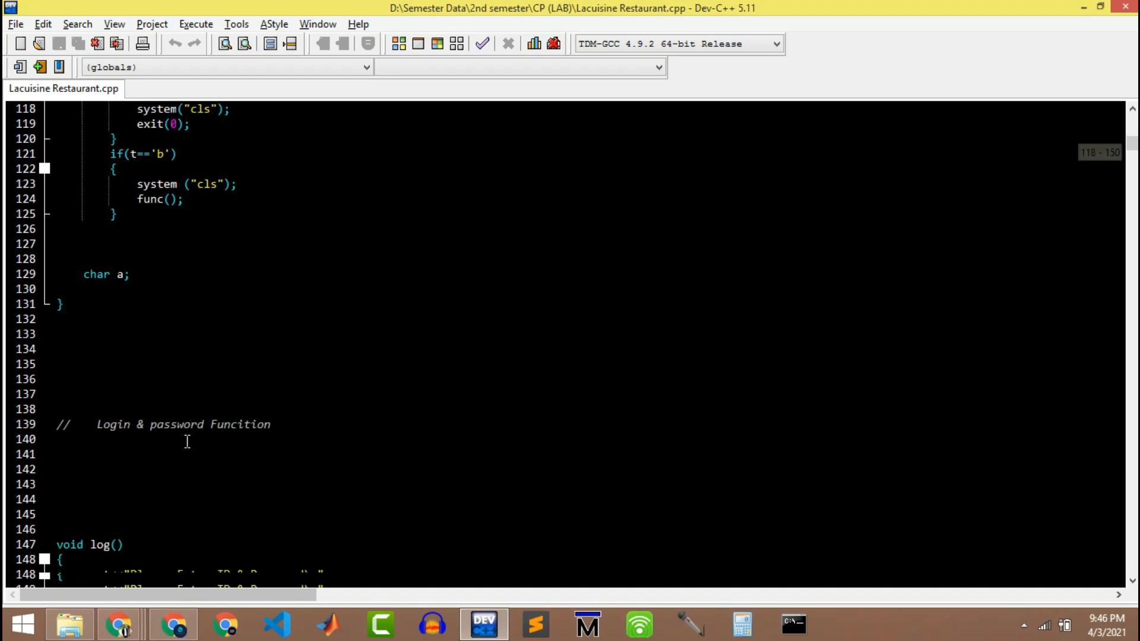
pyautogui.scroll(-3)
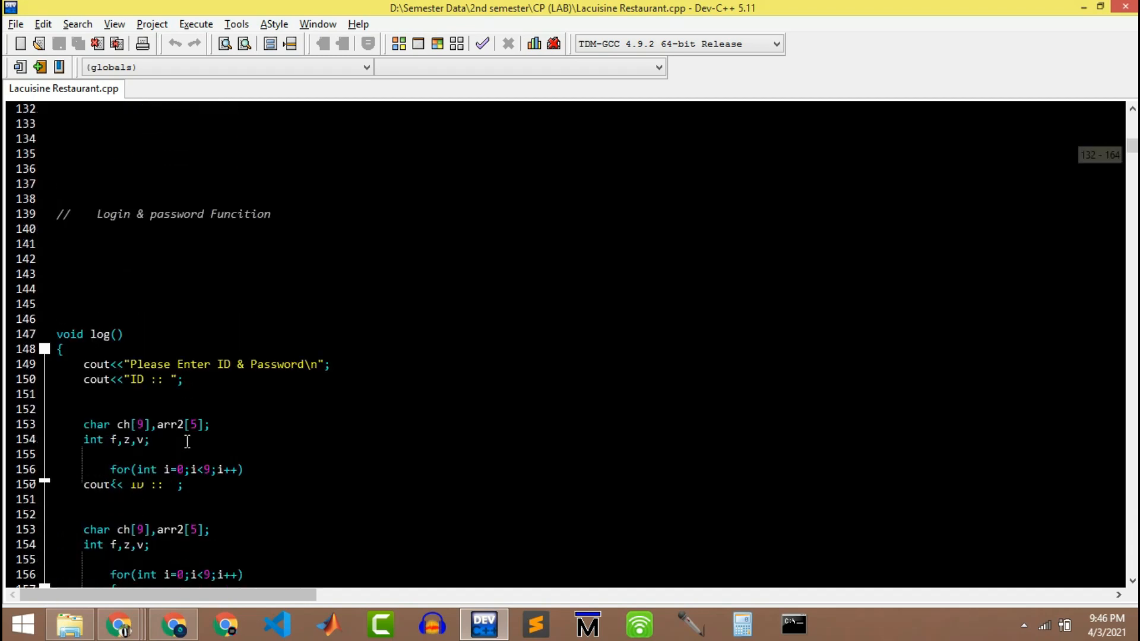
pyautogui.scroll(-3)
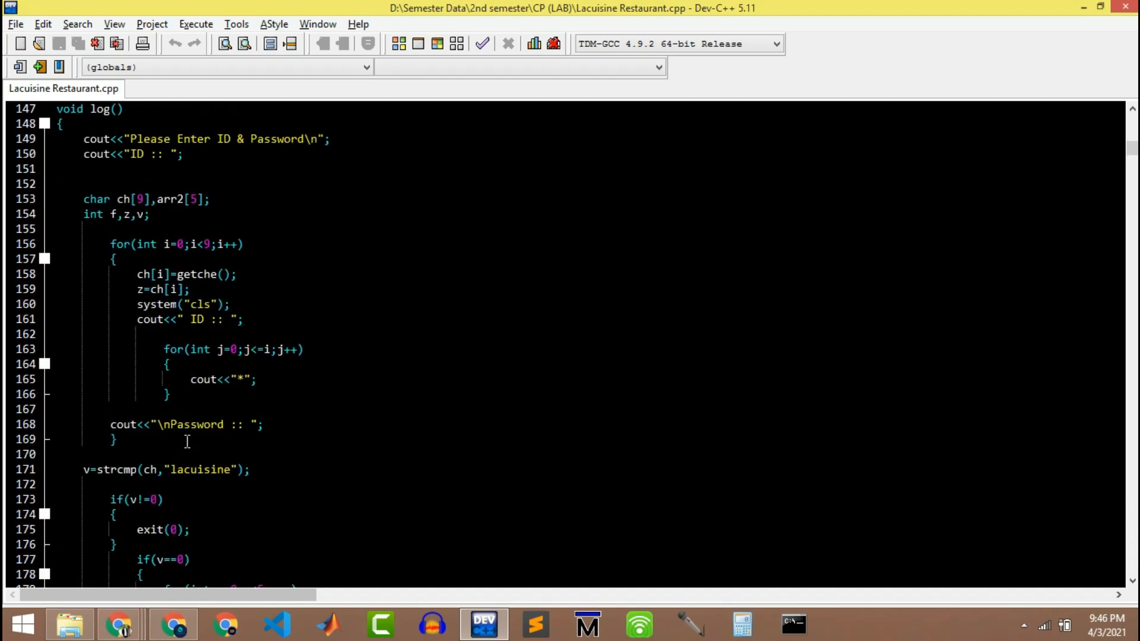
pyautogui.scroll(-3)
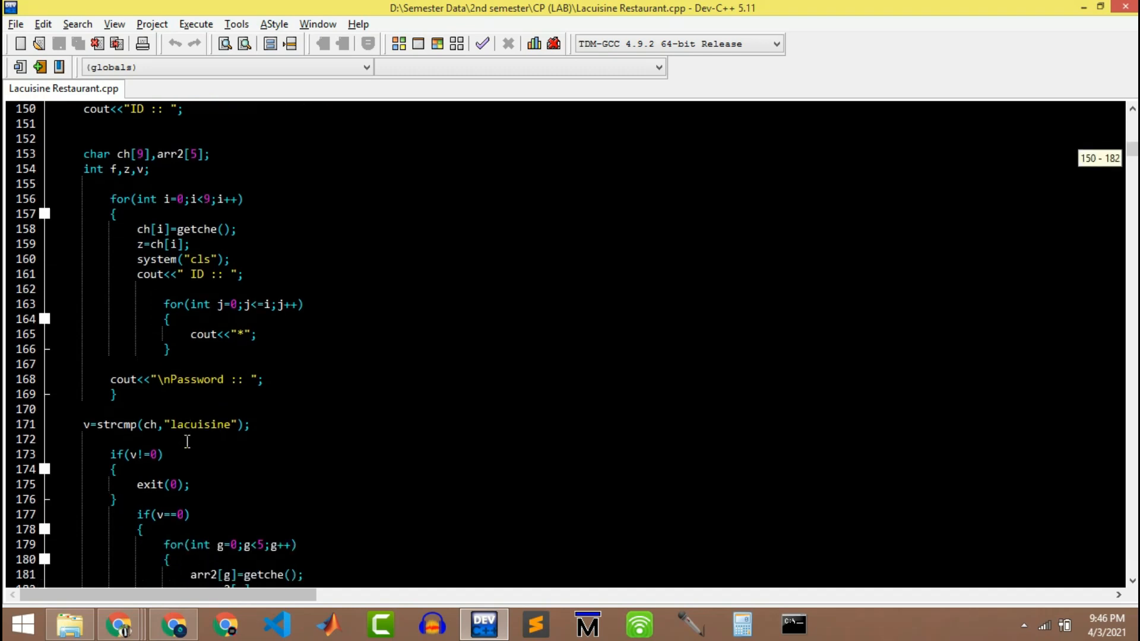
pyautogui.scroll(-3)
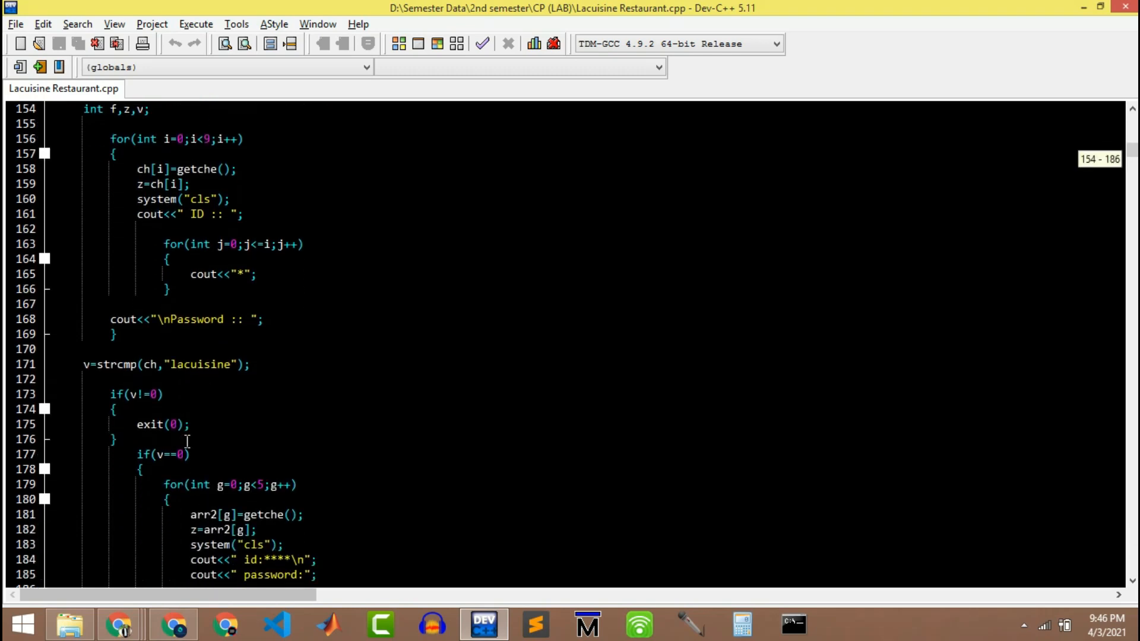
pyautogui.scroll(-3)
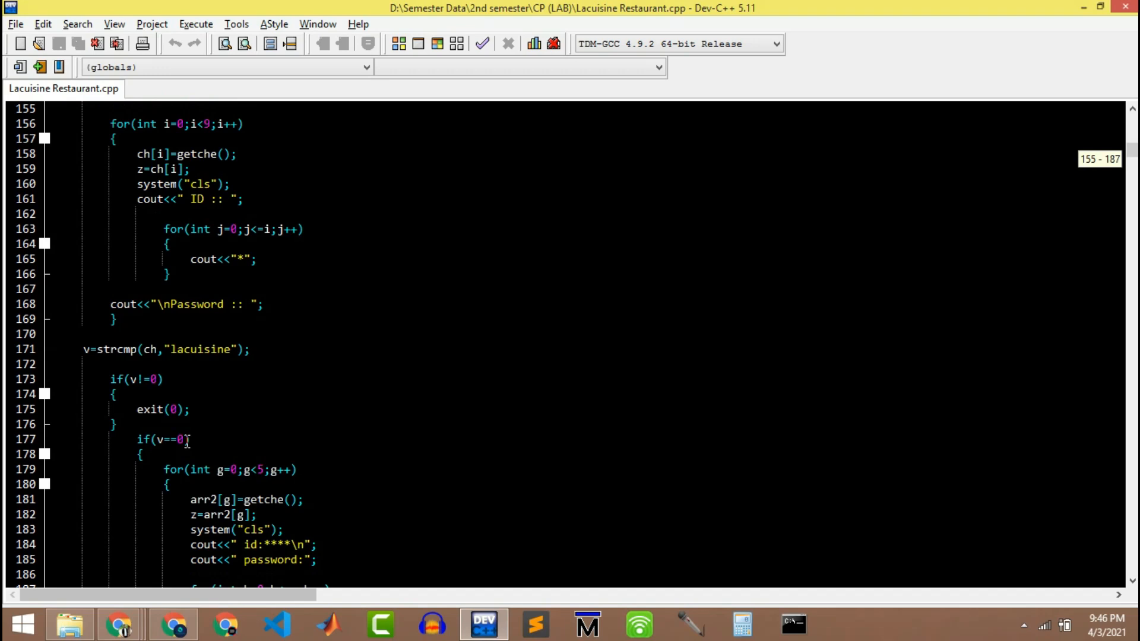
pyautogui.scroll(-3)
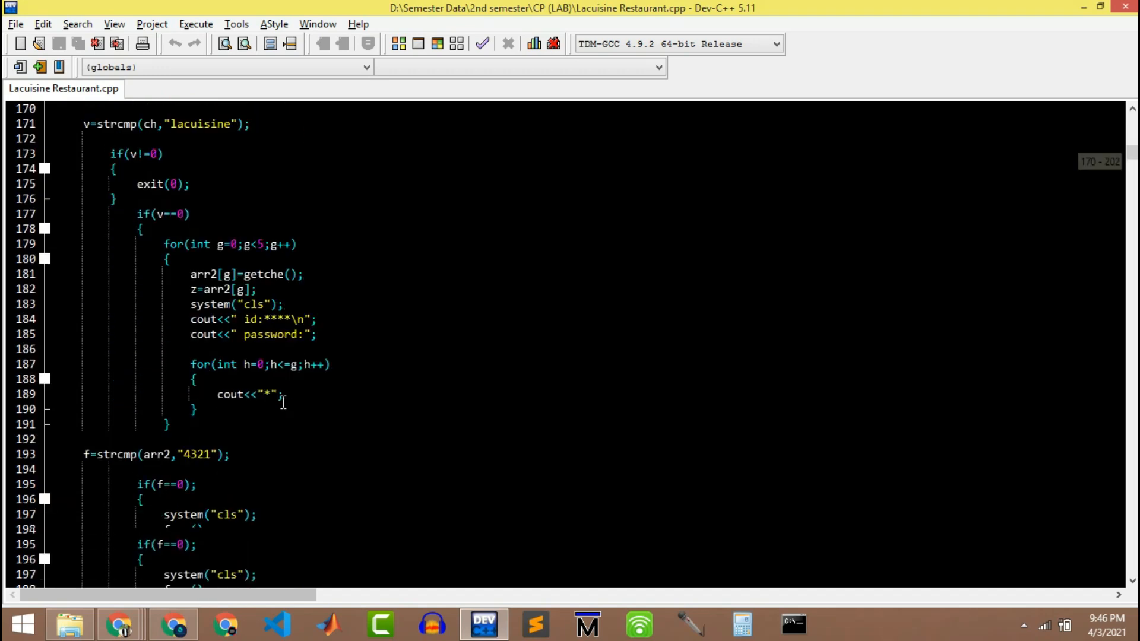
pyautogui.scroll(-3)
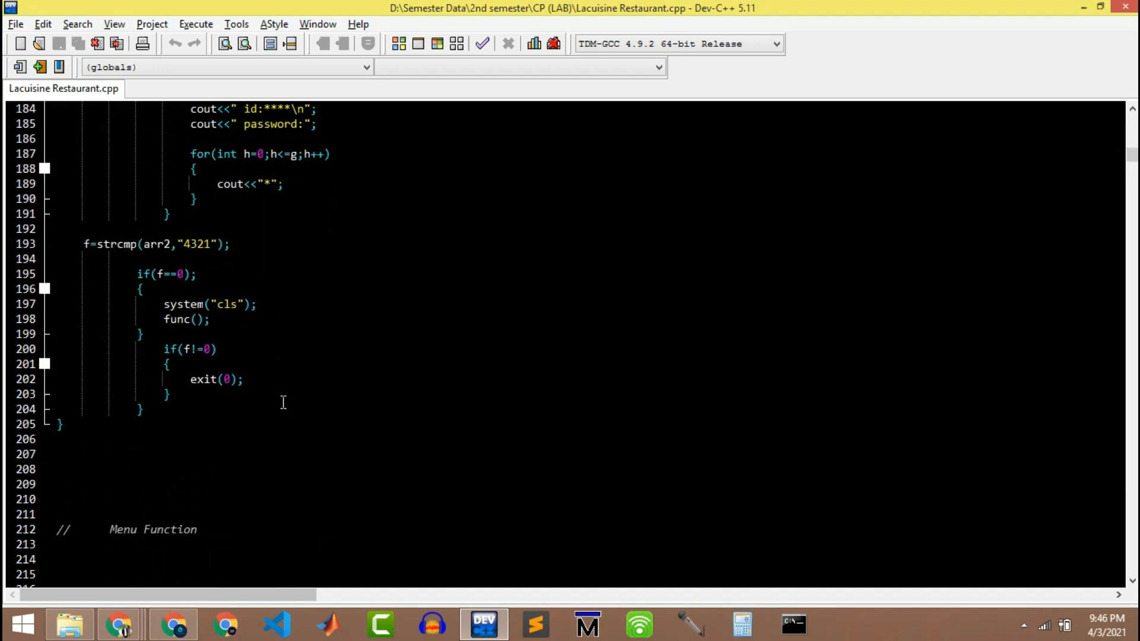
pyautogui.scroll(-3)
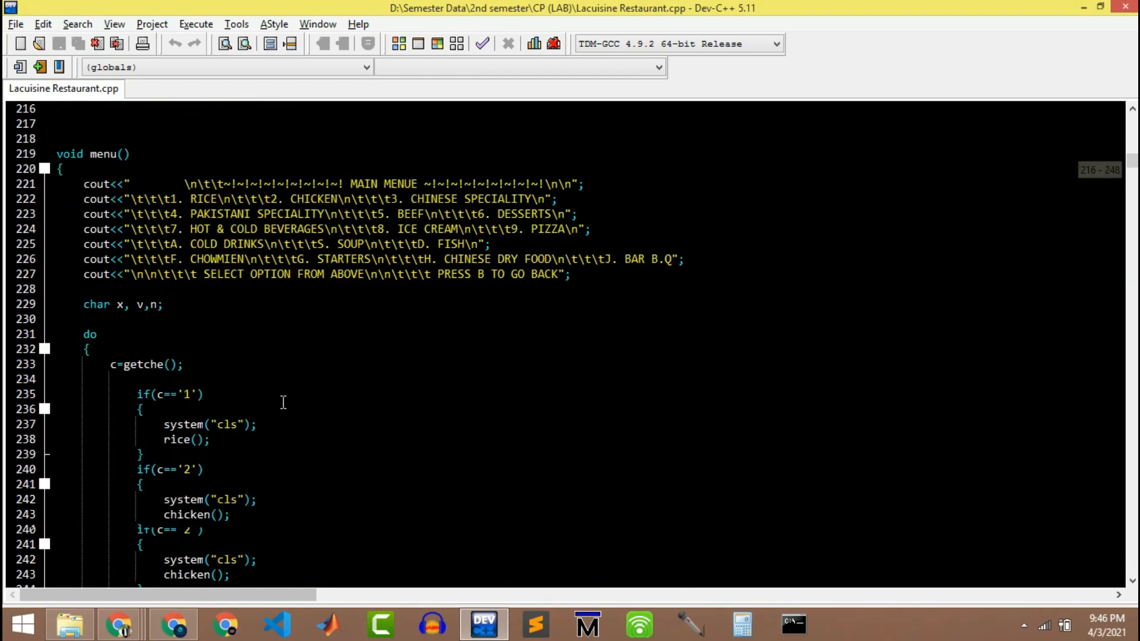
pyautogui.scroll(-3)
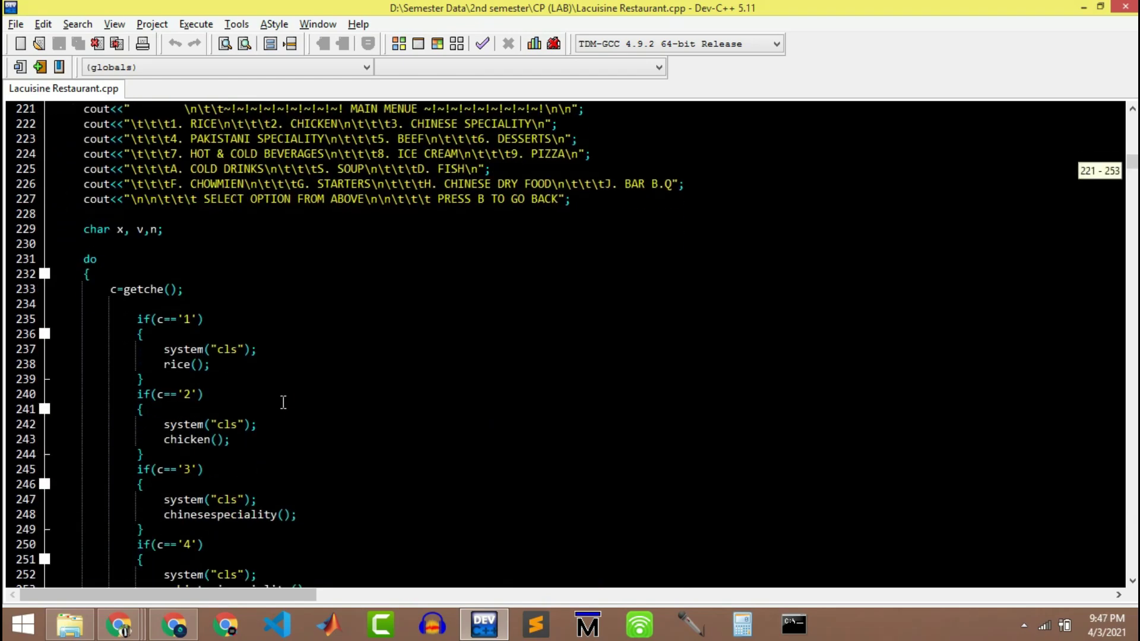
pyautogui.scroll(-3)
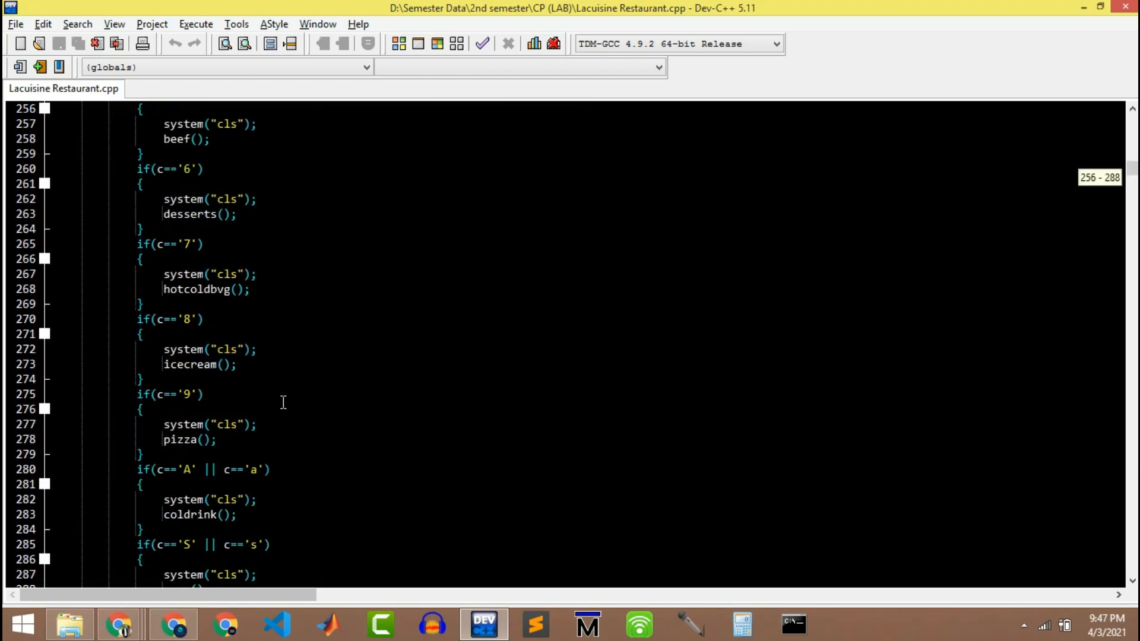
pyautogui.scroll(-3)
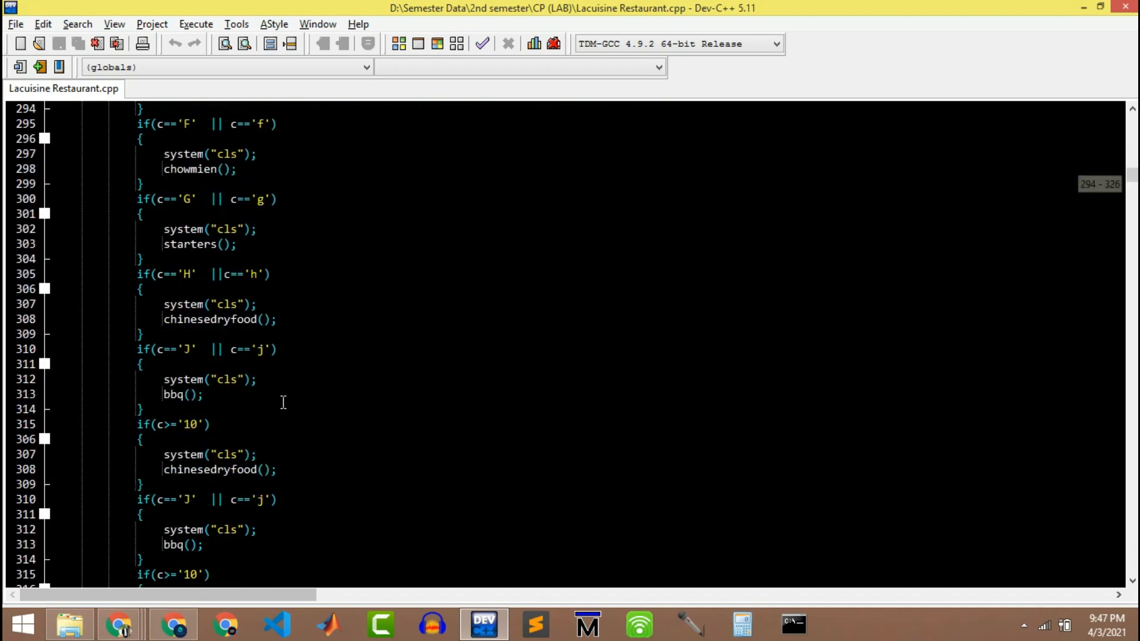
pyautogui.scroll(-3)
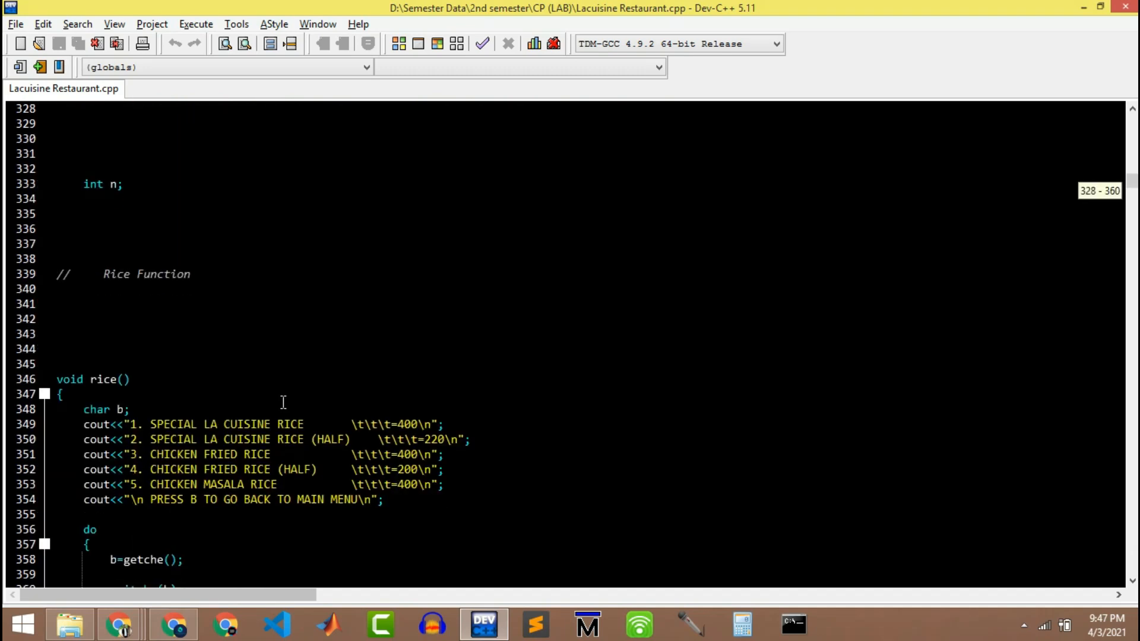
pyautogui.scroll(-3)
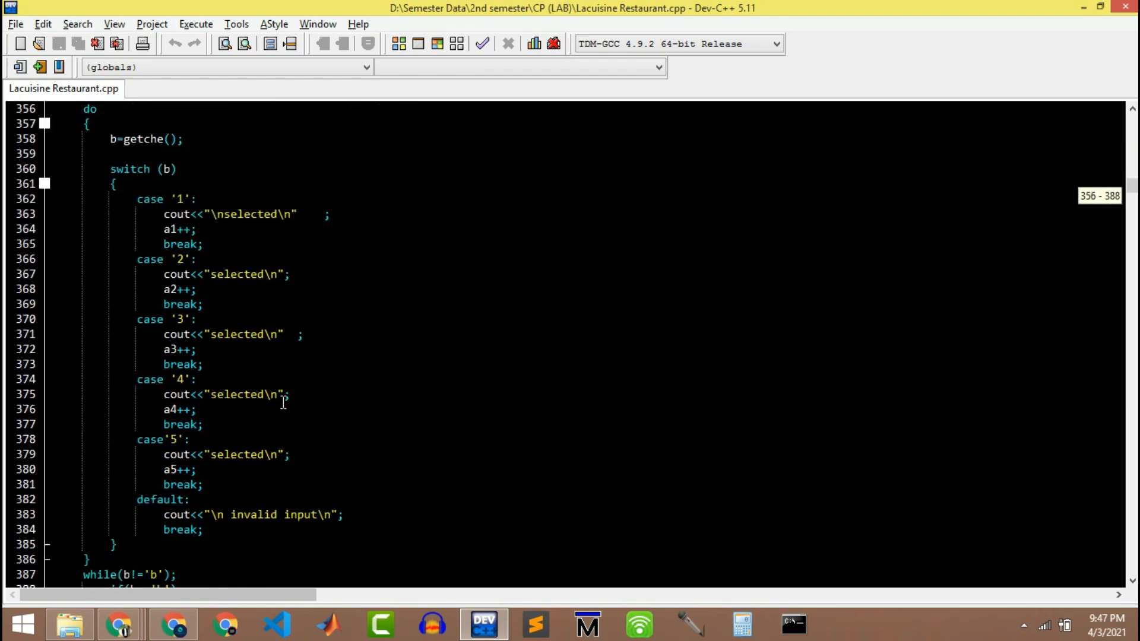
pyautogui.scroll(-3)
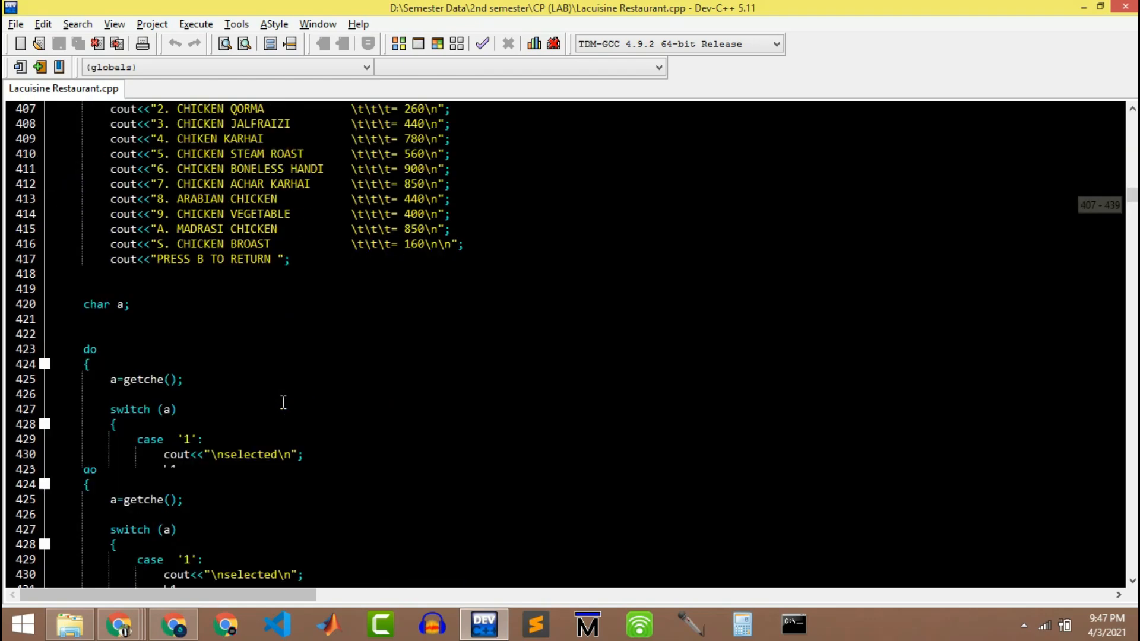
pyautogui.scroll(-3)
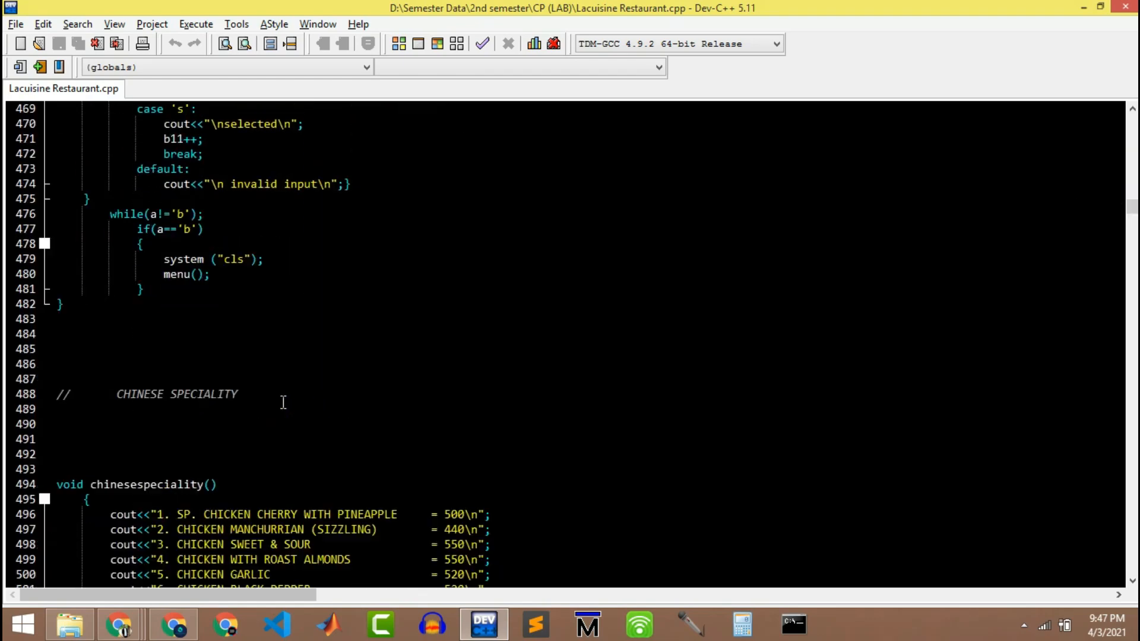
pyautogui.scroll(-3)
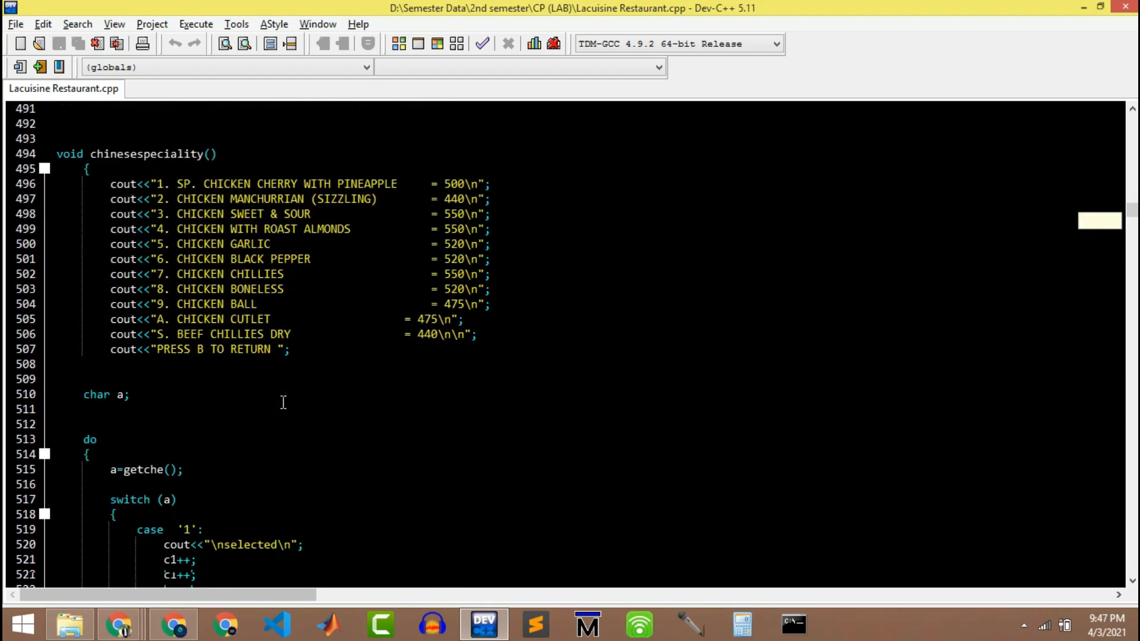
pyautogui.scroll(-3)
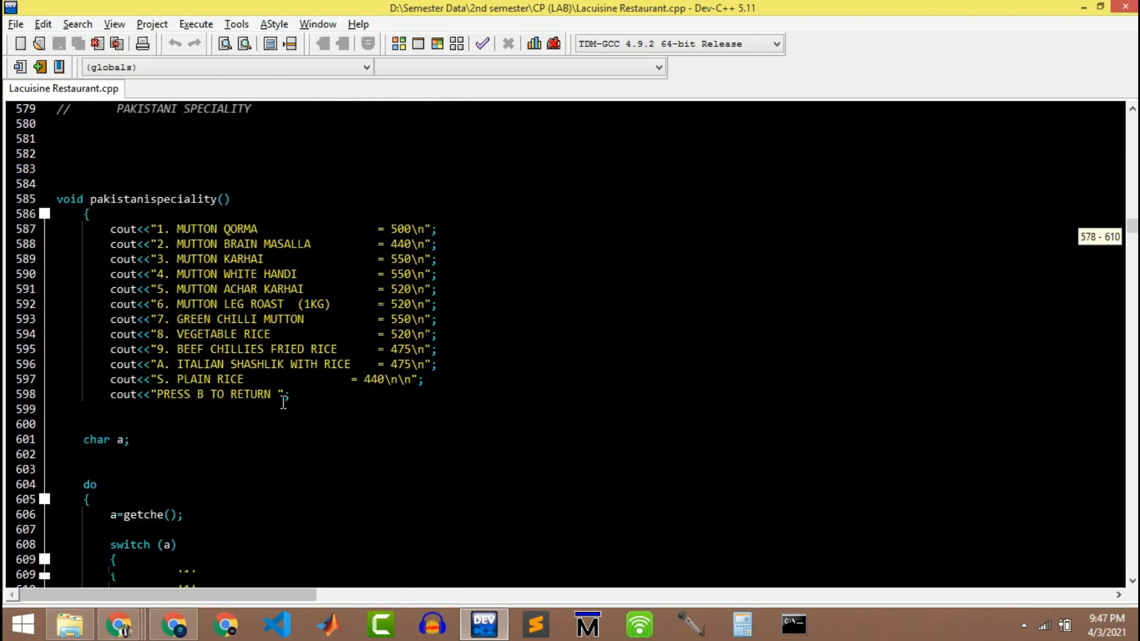
pyautogui.scroll(-3)
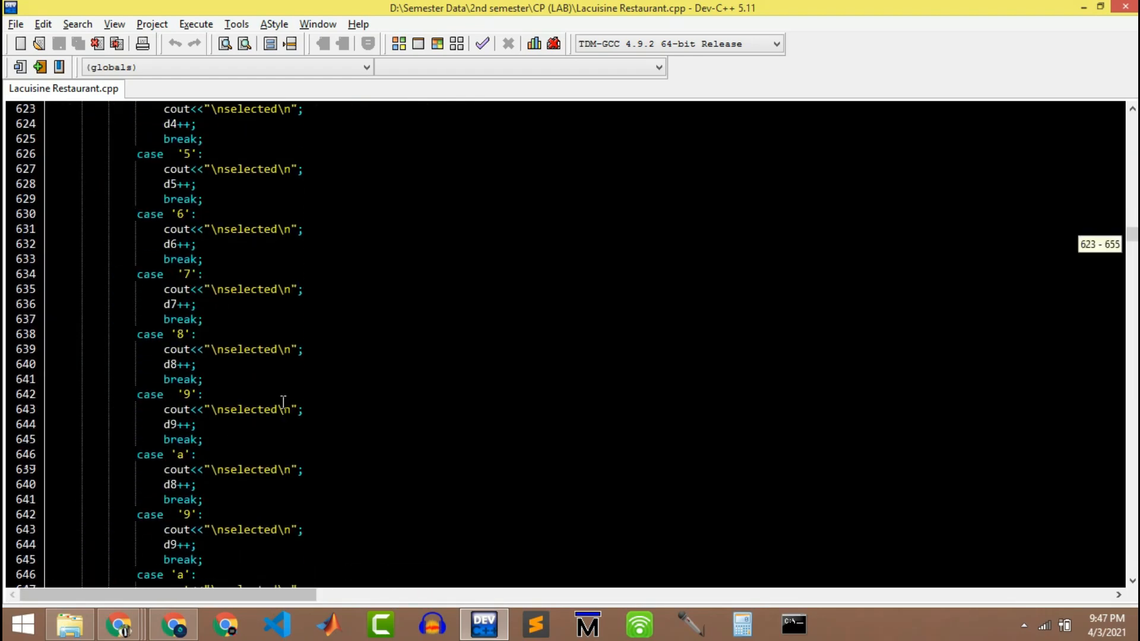
pyautogui.scroll(-3)
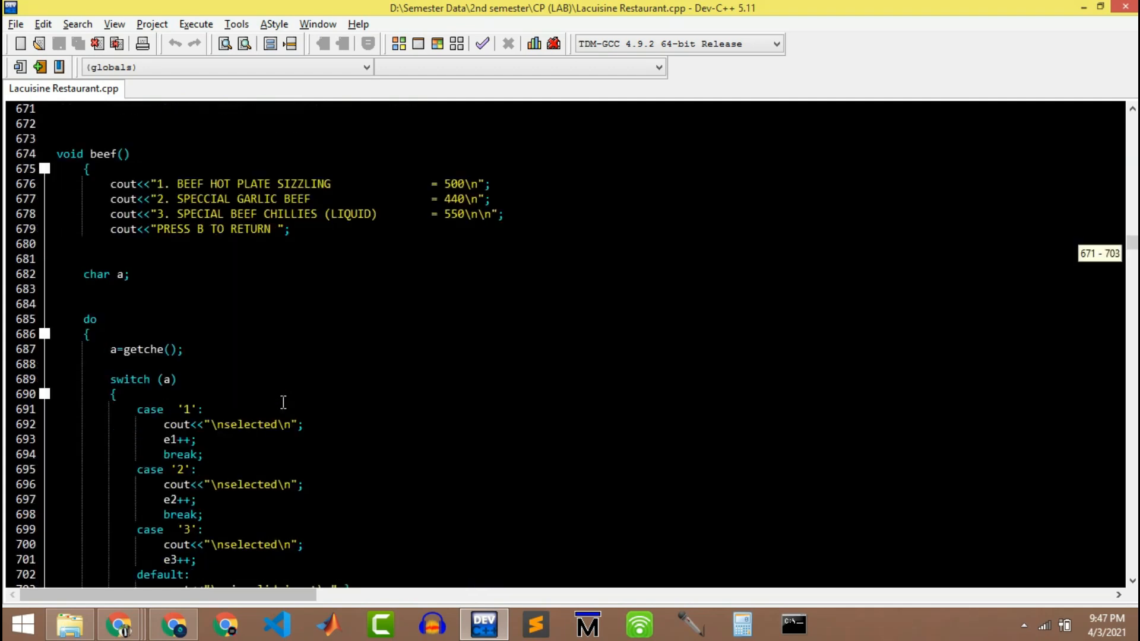
pyautogui.scroll(-3)
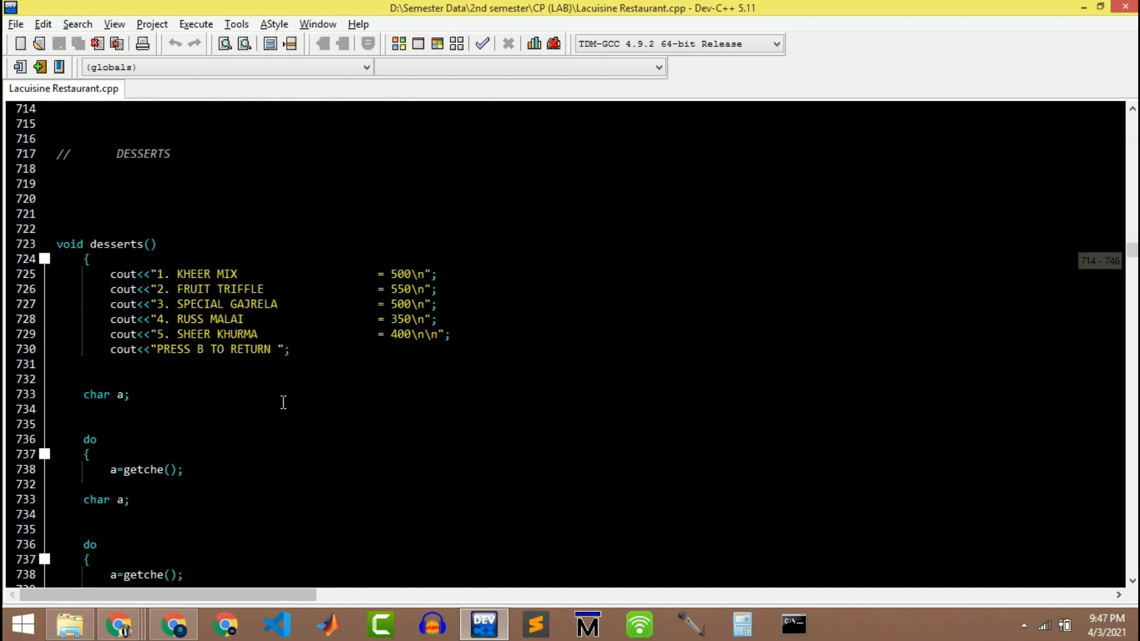
pyautogui.scroll(-3)
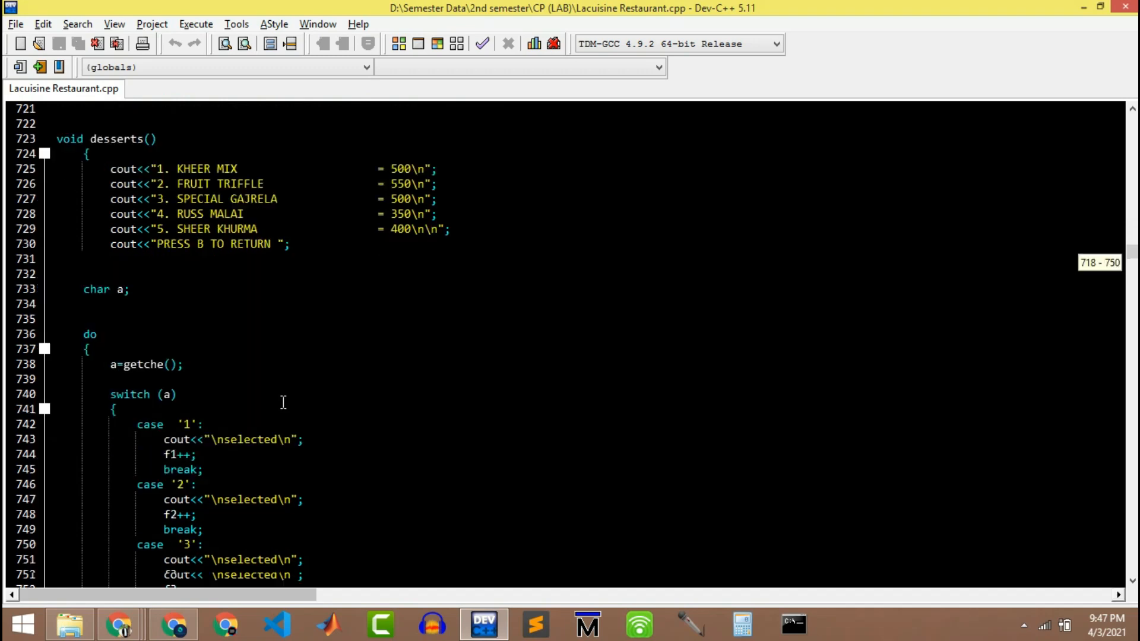
pyautogui.scroll(-3)
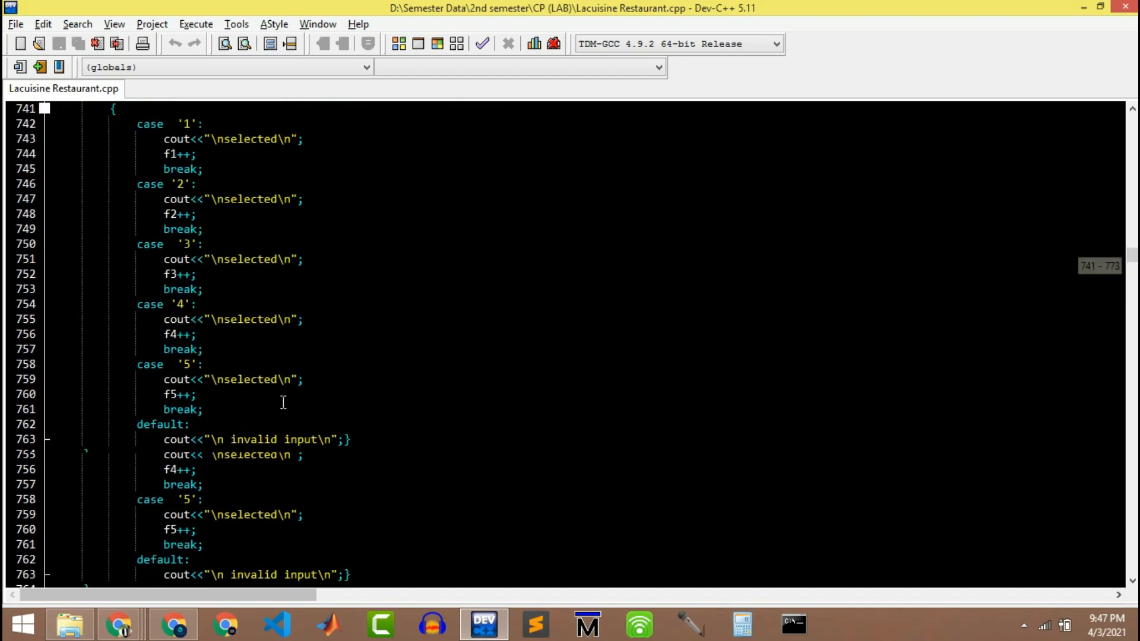
pyautogui.scroll(-3)
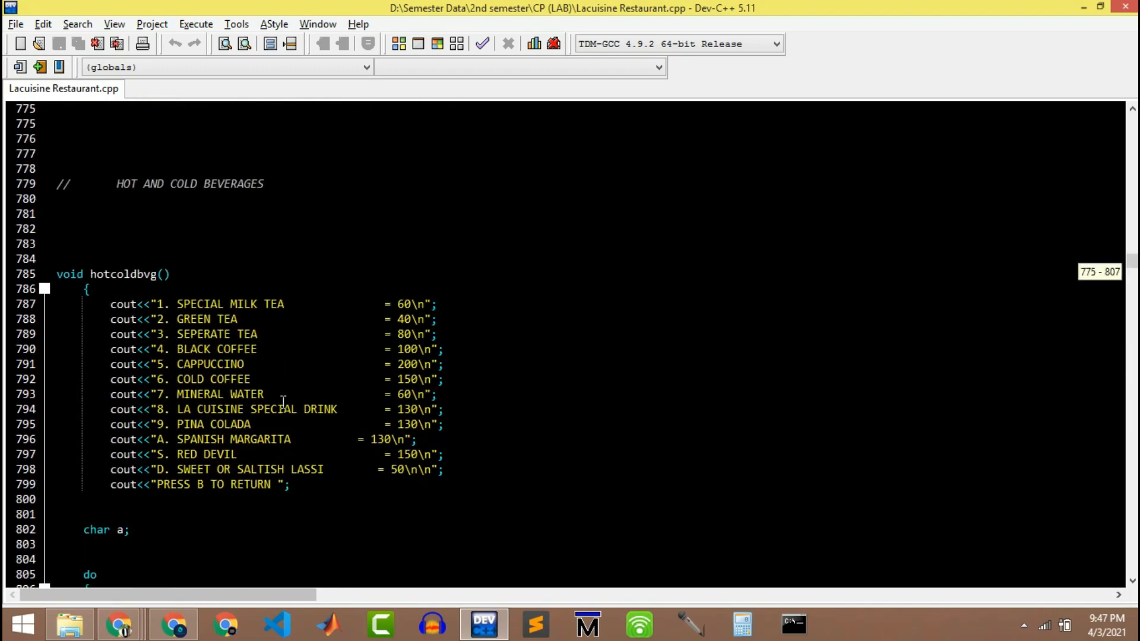
pyautogui.scroll(-3)
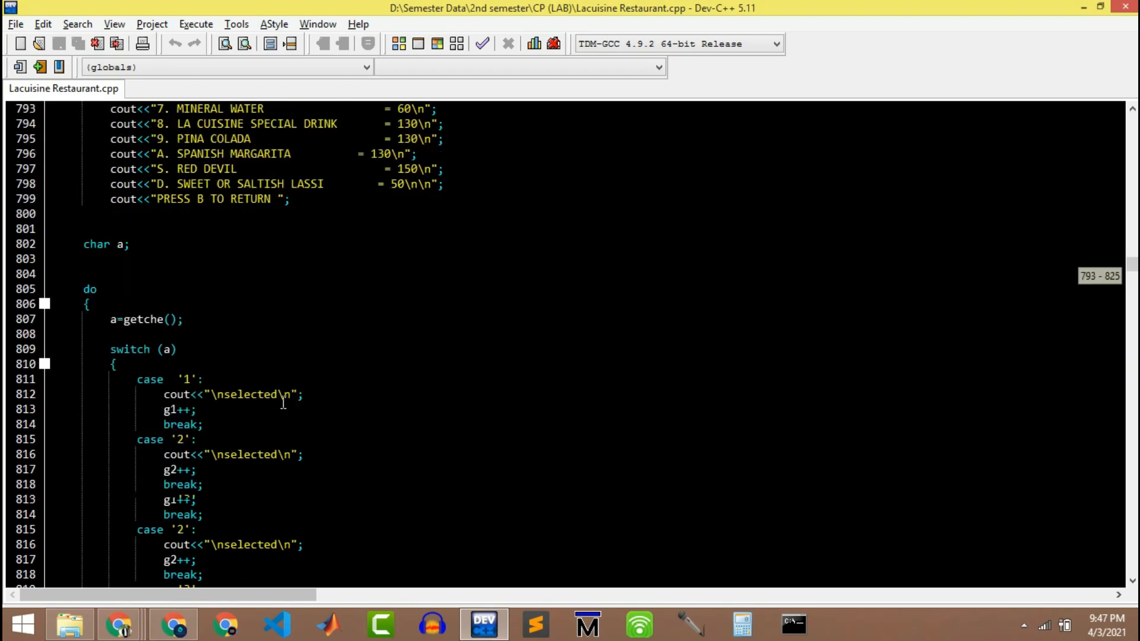
# - Review the rest of the source down to the total bill section at the end of the file
pyautogui.scroll(-3)
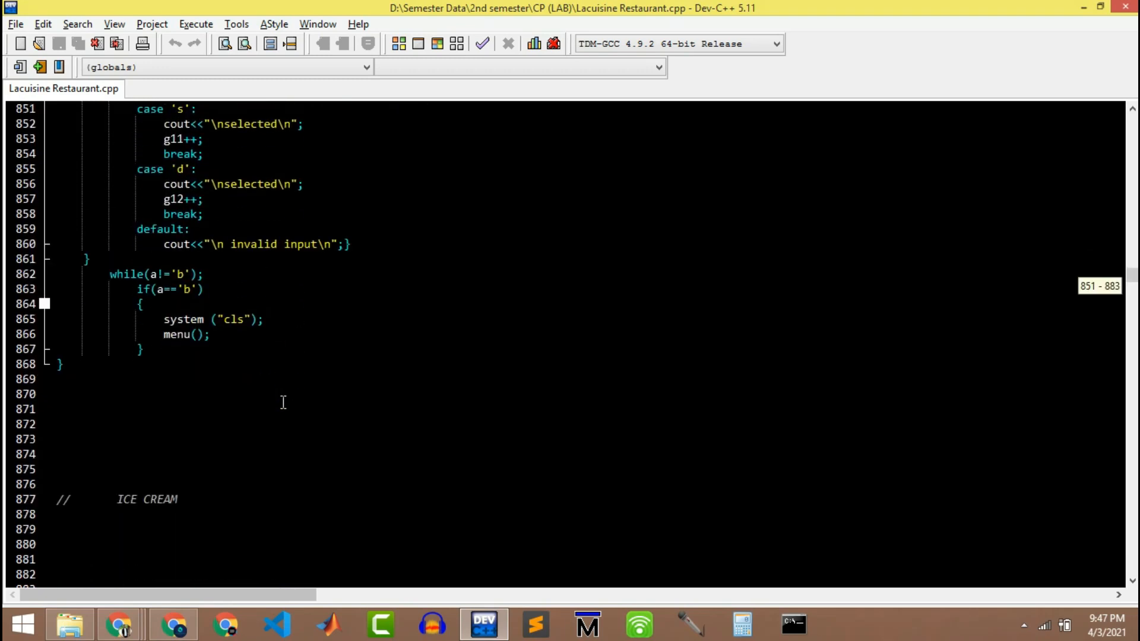
pyautogui.scroll(-3)
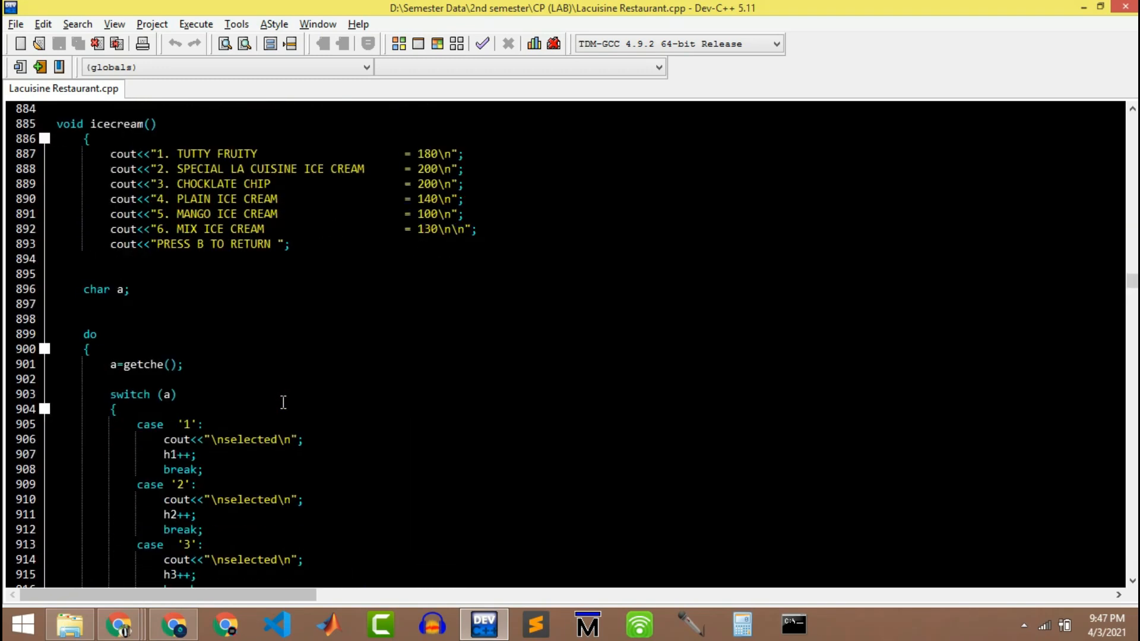
pyautogui.scroll(-3)
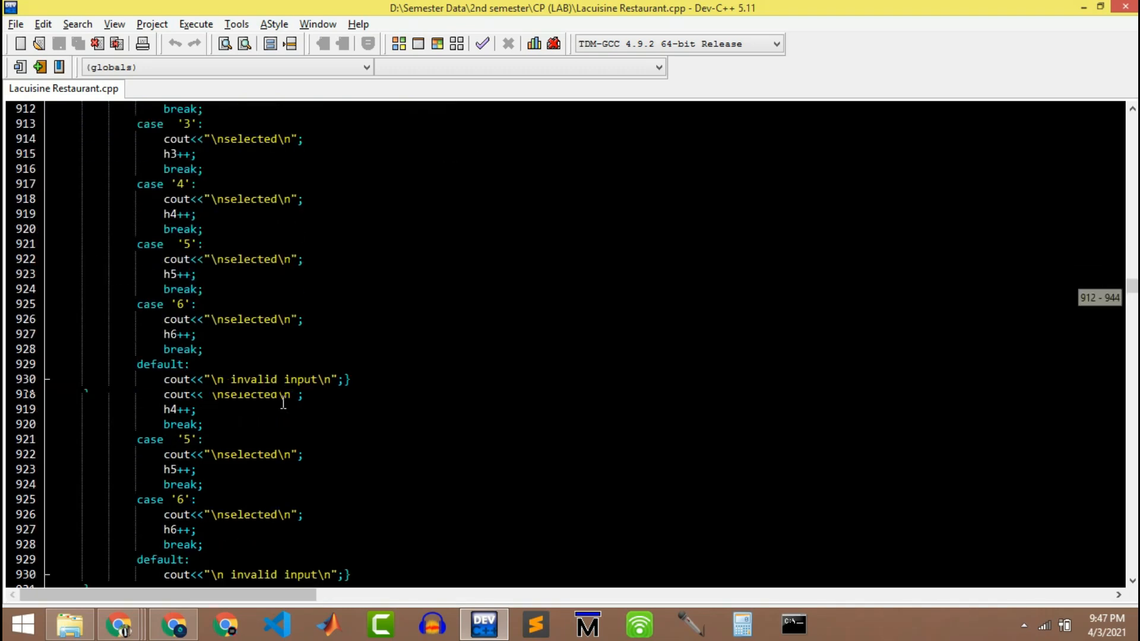
pyautogui.scroll(-3)
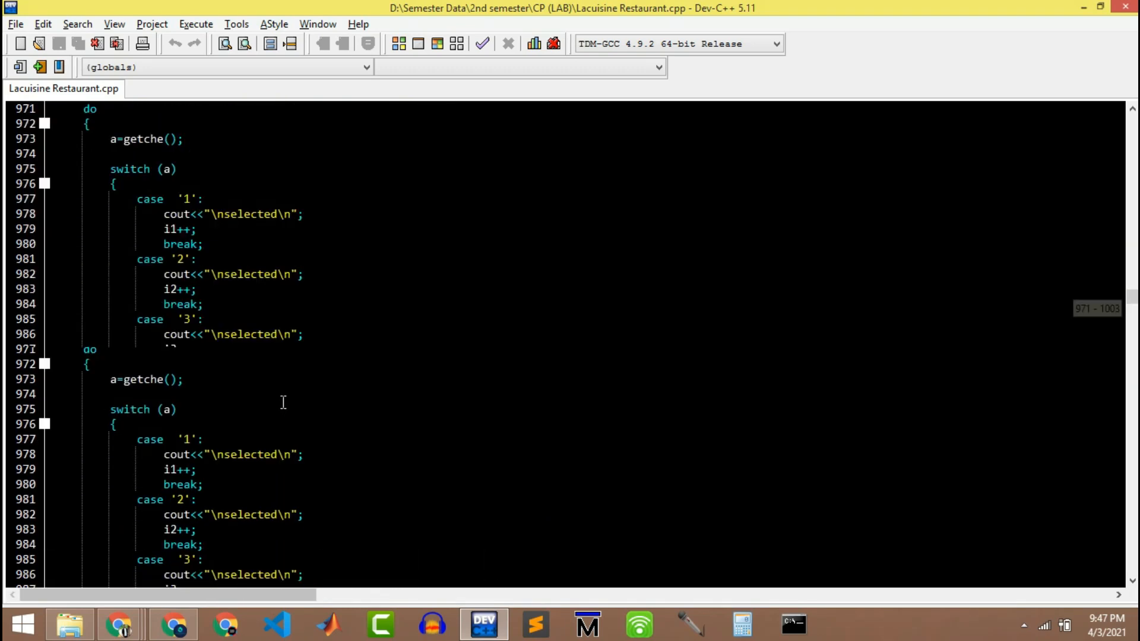
pyautogui.scroll(-3)
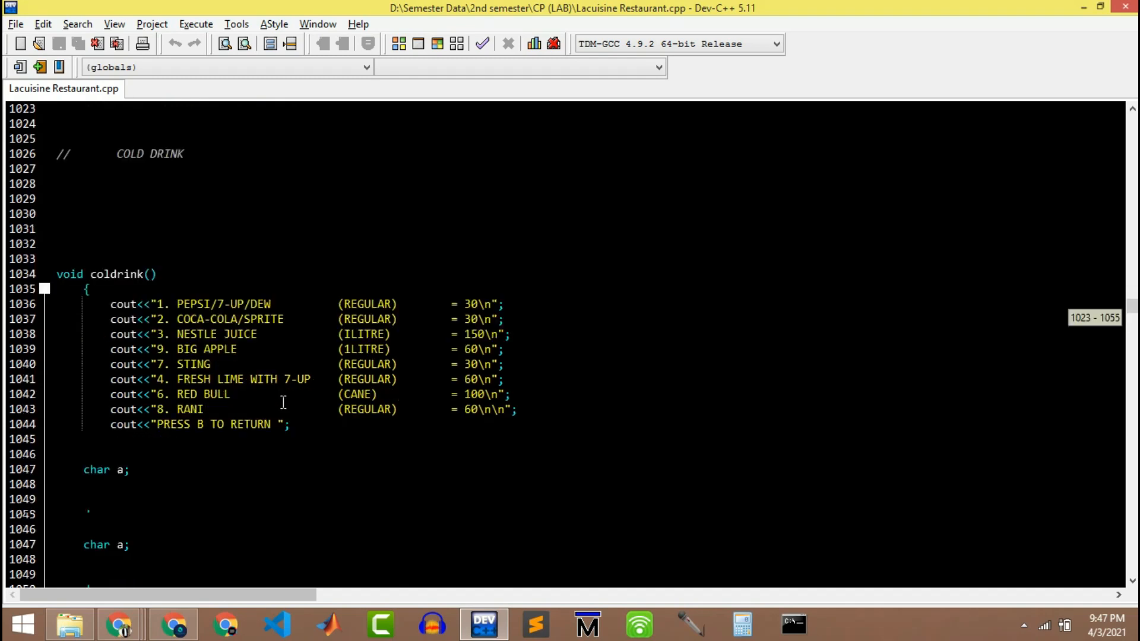
pyautogui.scroll(-3)
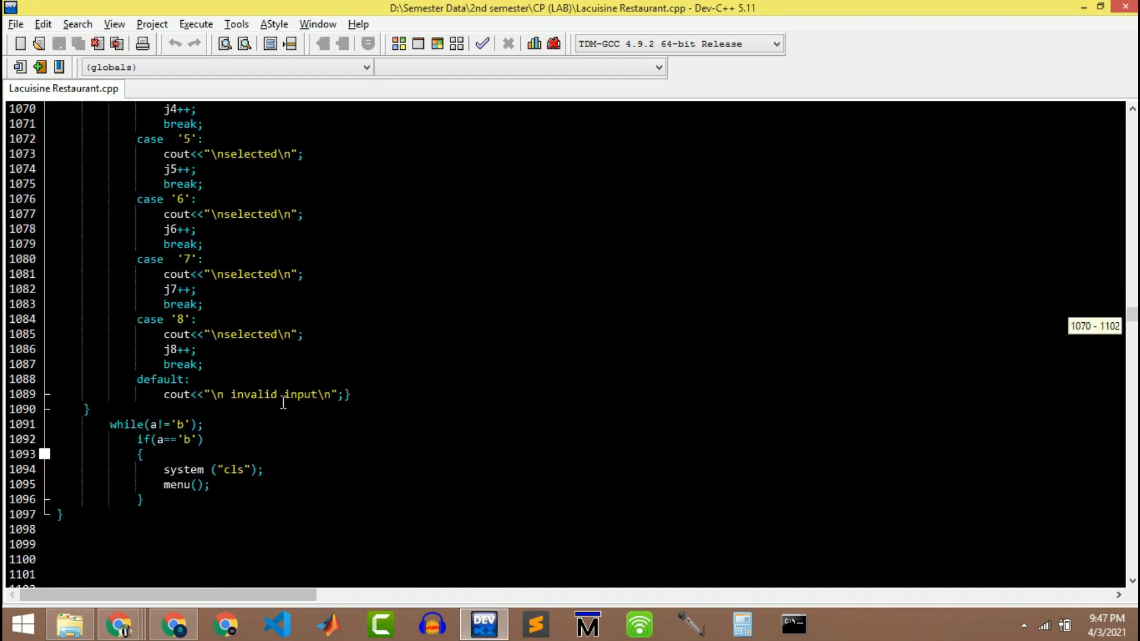
pyautogui.scroll(-3)
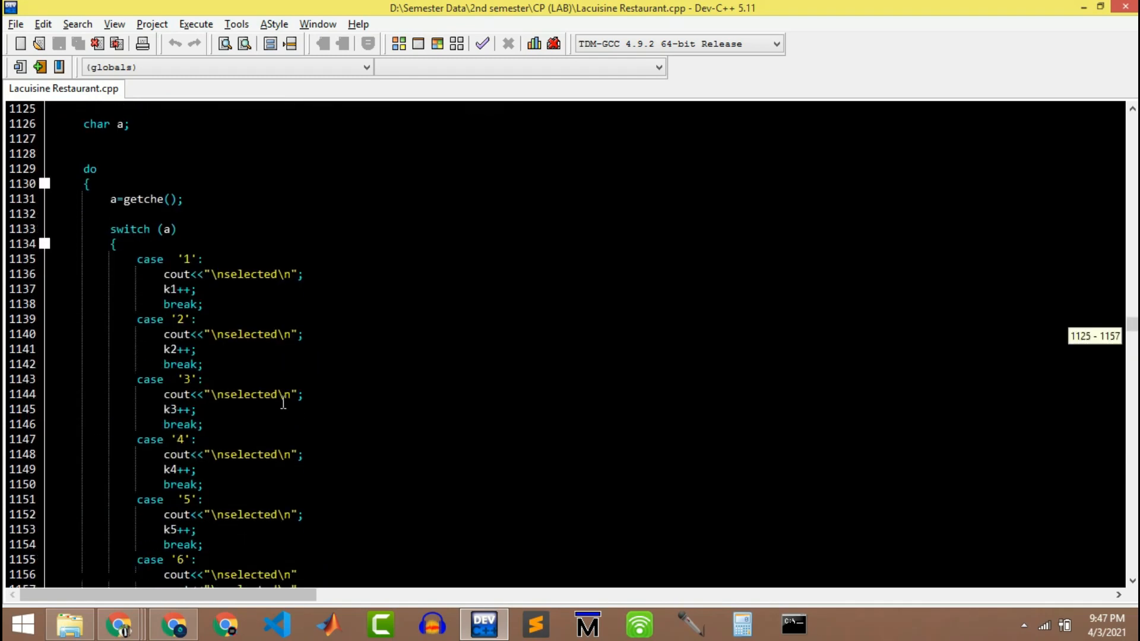
pyautogui.scroll(-3)
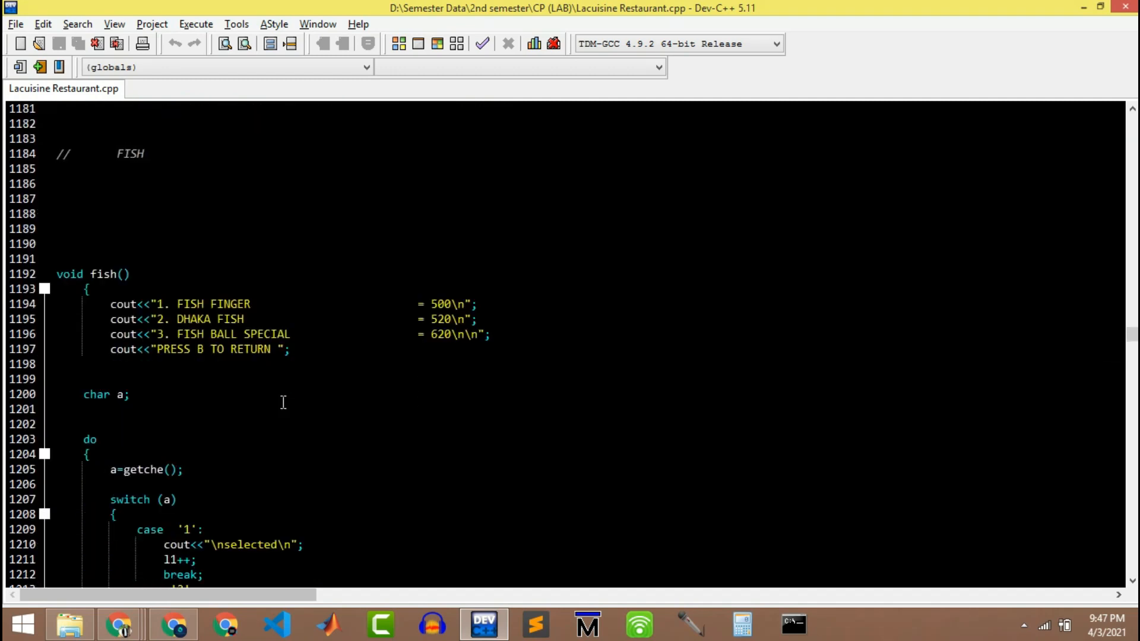
pyautogui.scroll(-3)
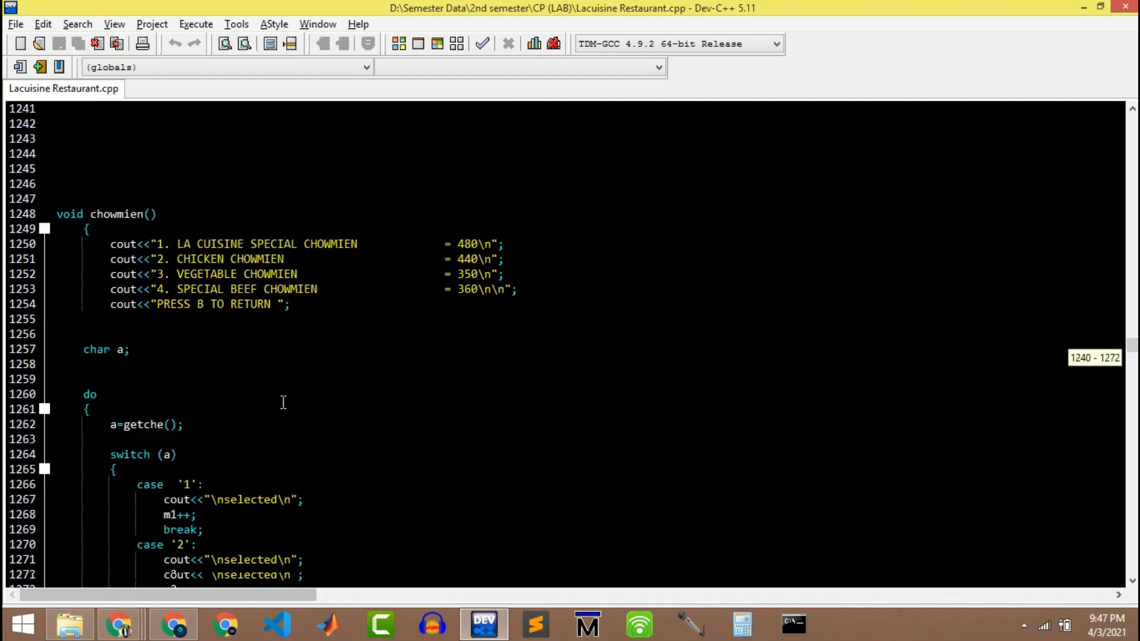
pyautogui.scroll(-3)
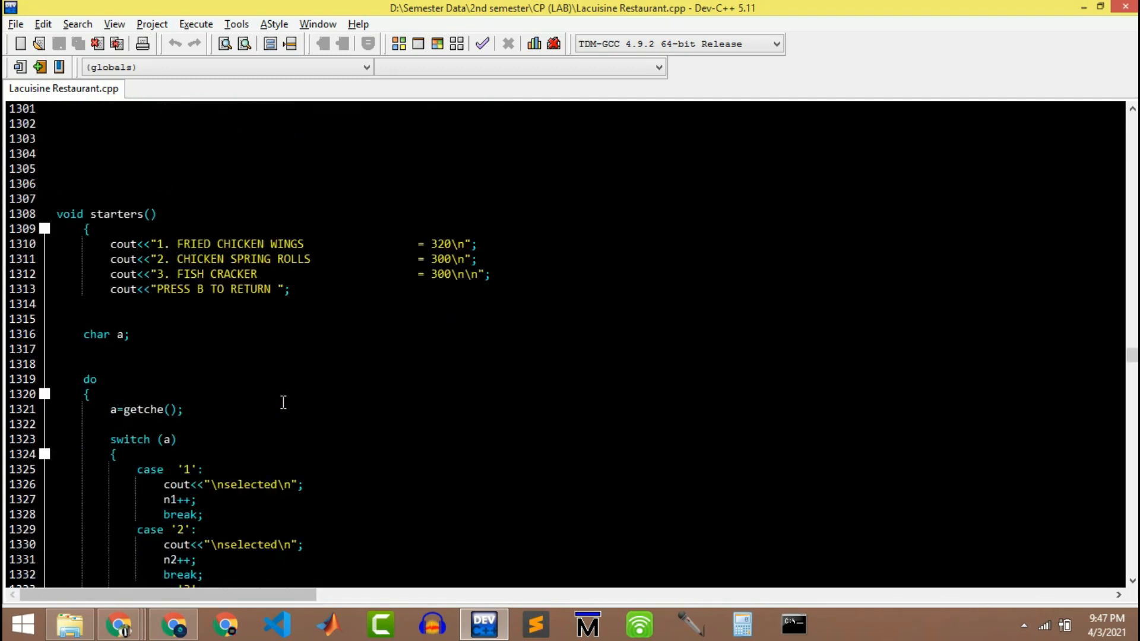
pyautogui.scroll(-3)
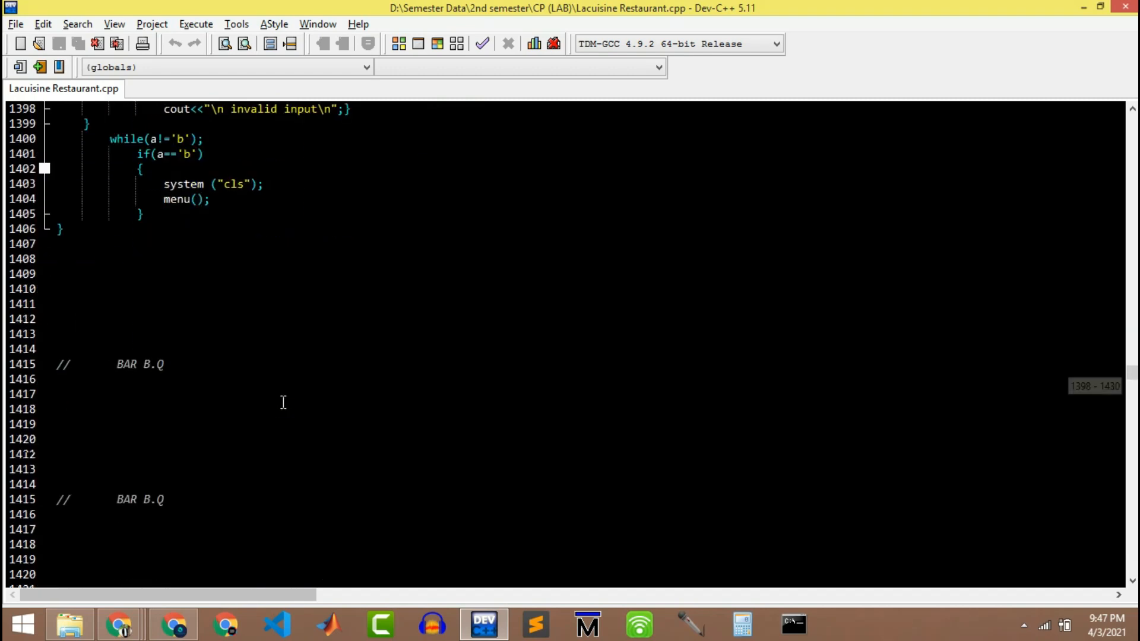
pyautogui.scroll(-3)
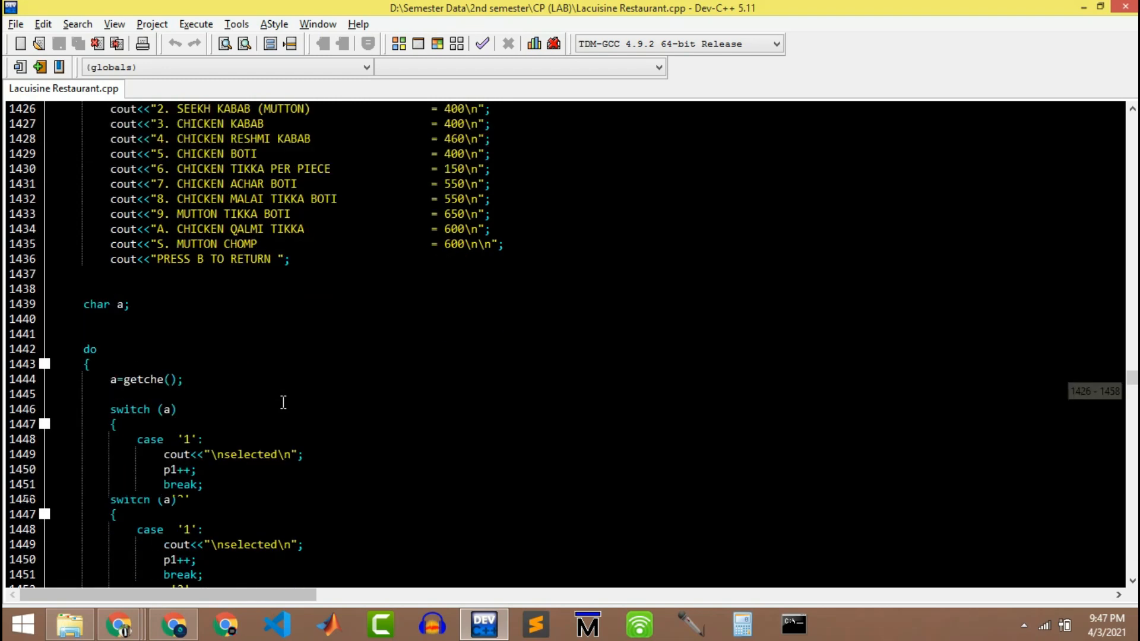
pyautogui.scroll(-3)
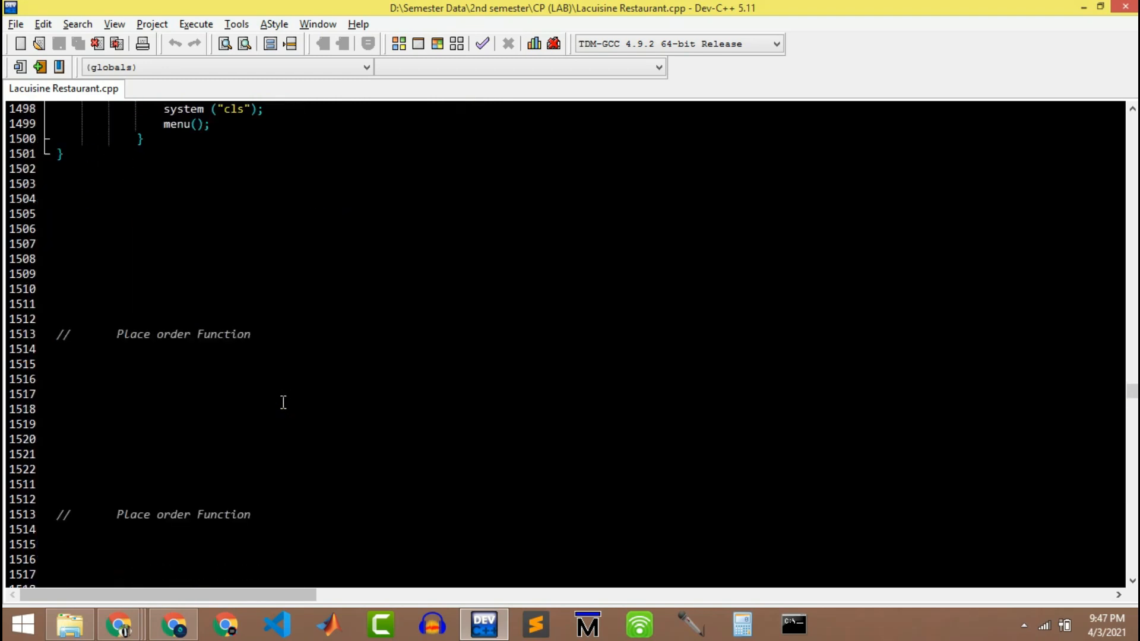
pyautogui.scroll(-3)
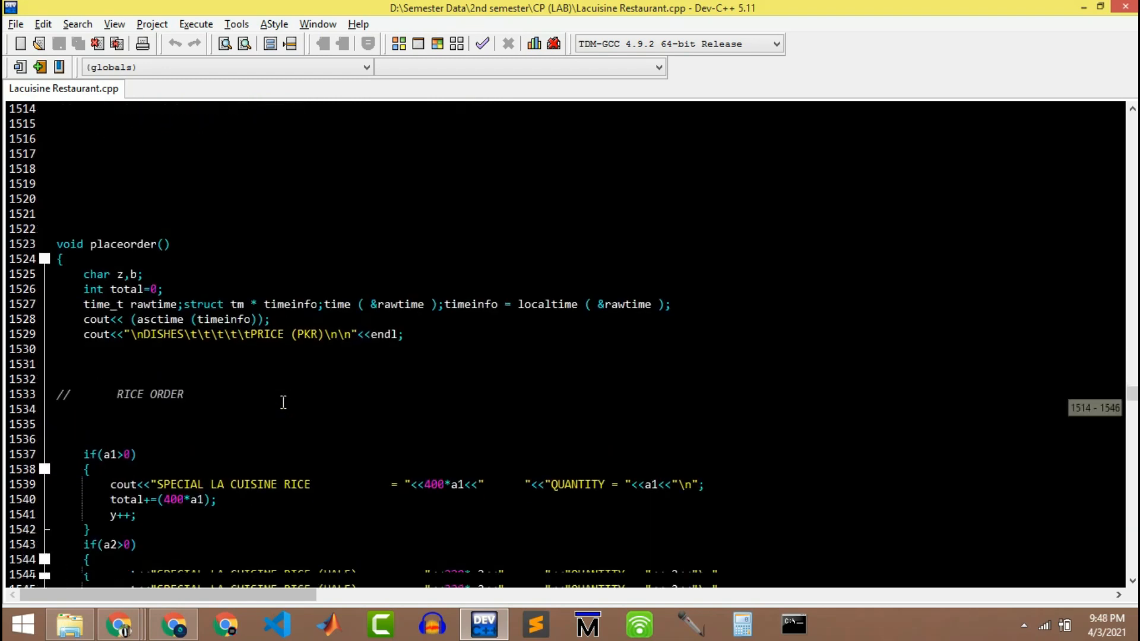
pyautogui.scroll(-3)
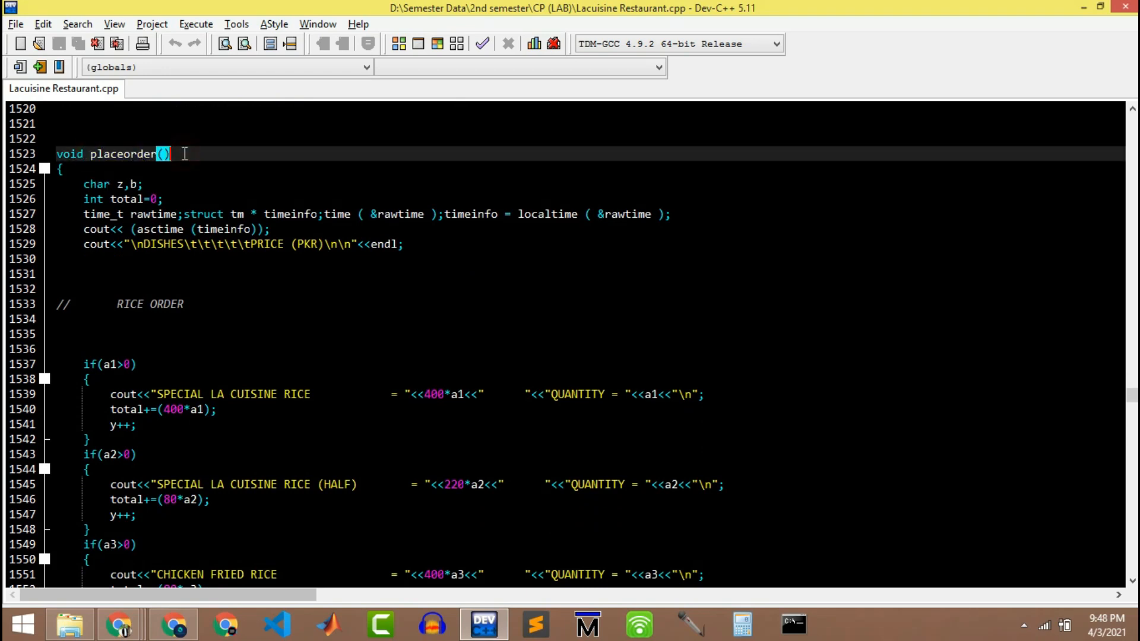
pyautogui.scroll(-3)
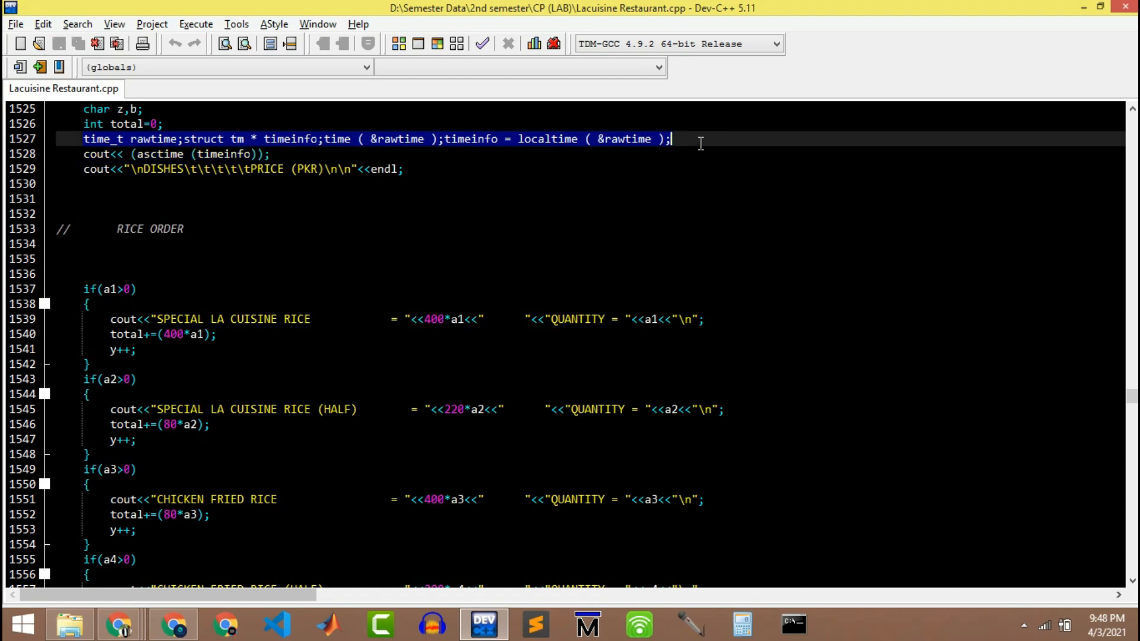
pyautogui.scroll(-3)
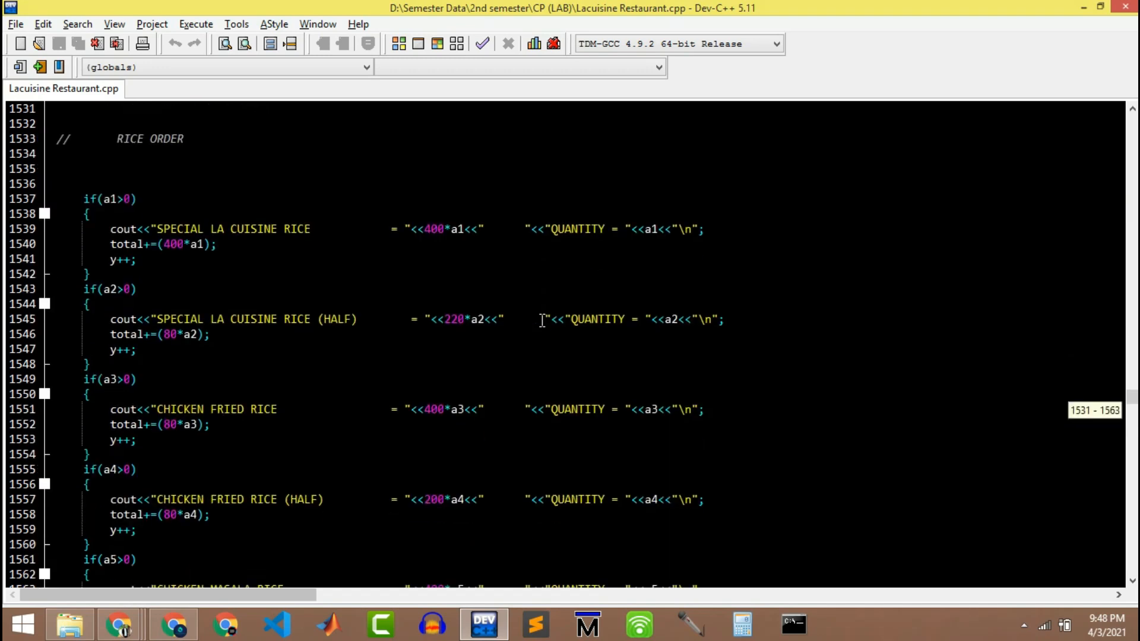
pyautogui.scroll(3)
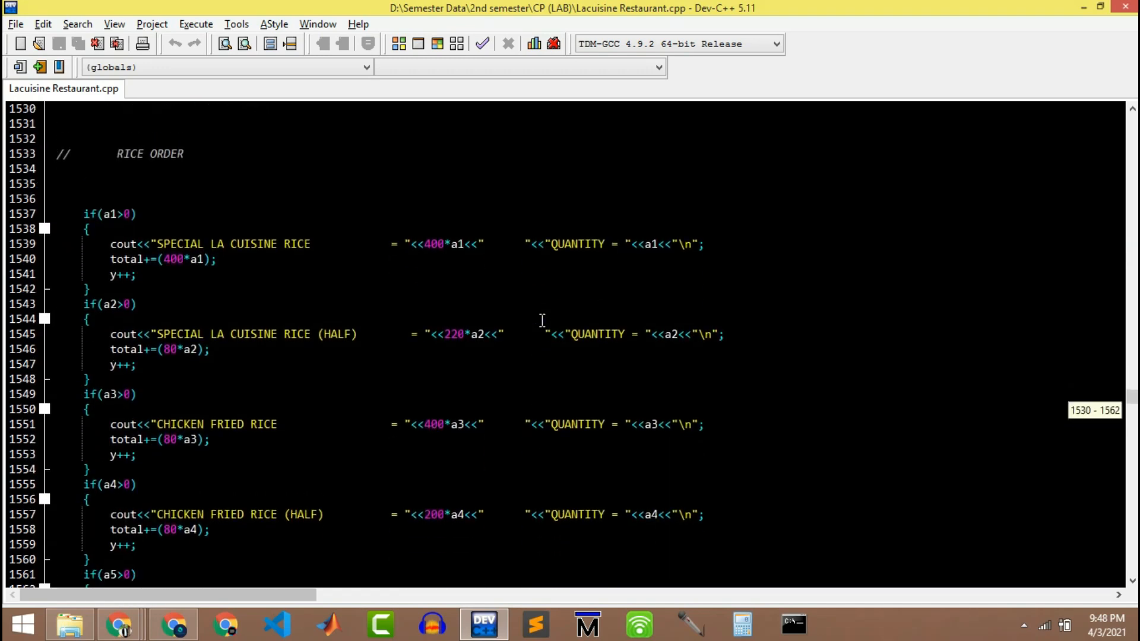
pyautogui.scroll(-3)
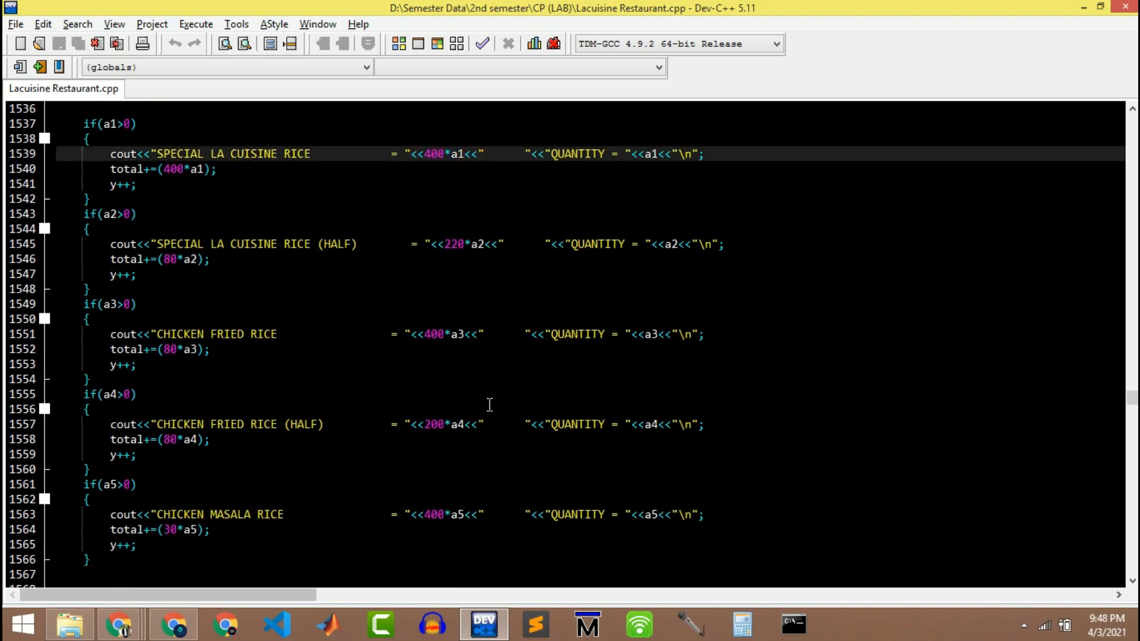
pyautogui.scroll(-3)
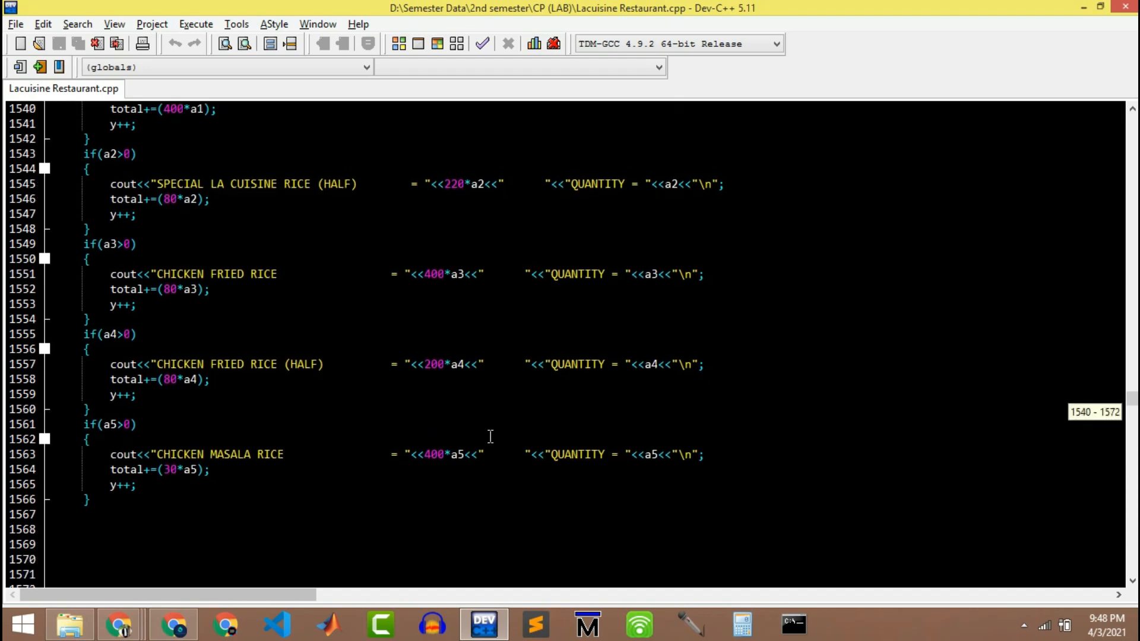
pyautogui.scroll(-3)
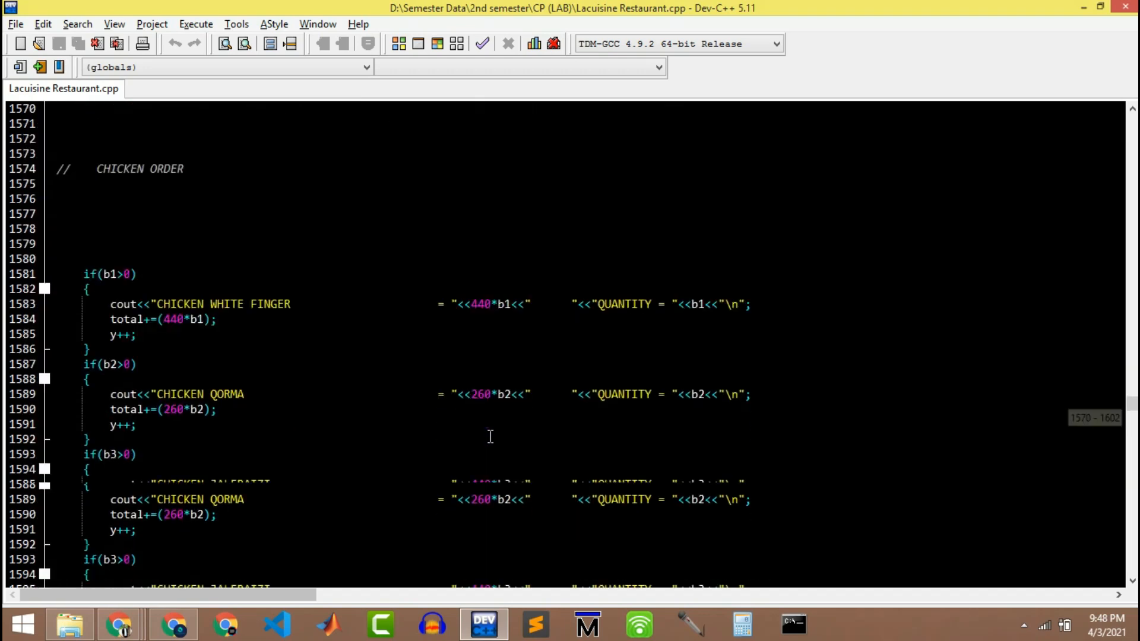
pyautogui.scroll(-3)
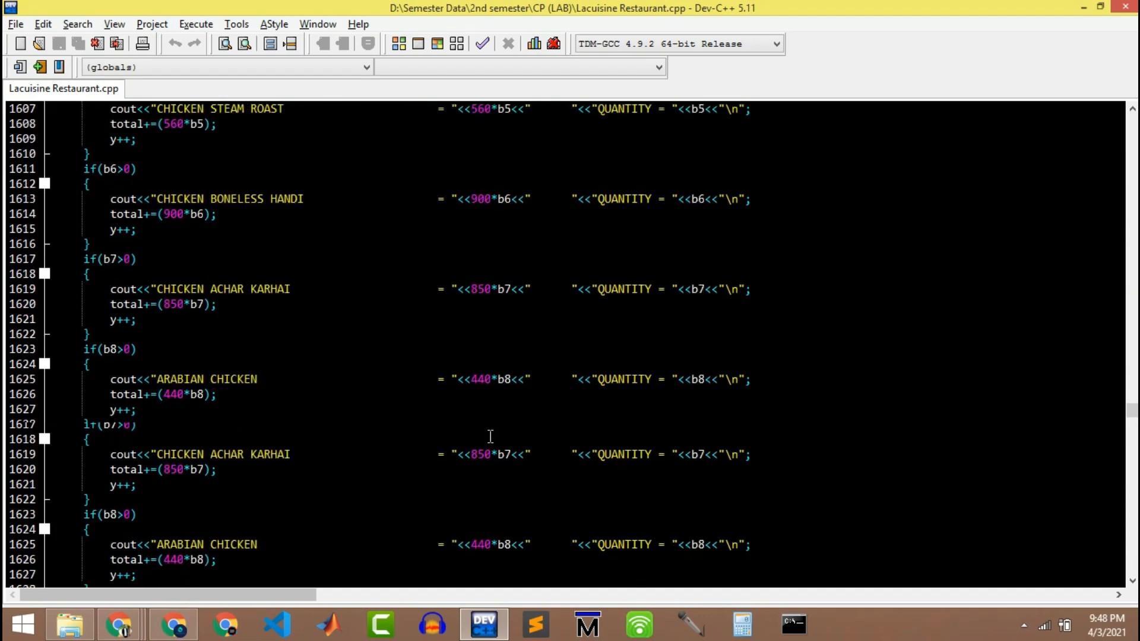
pyautogui.scroll(-3)
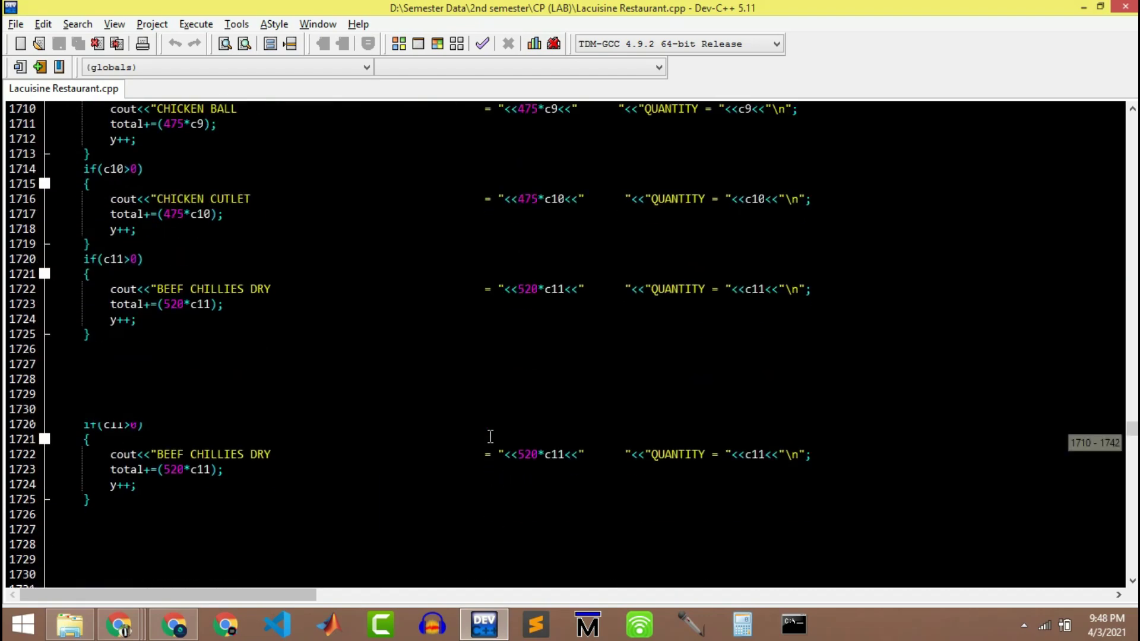
pyautogui.scroll(-3)
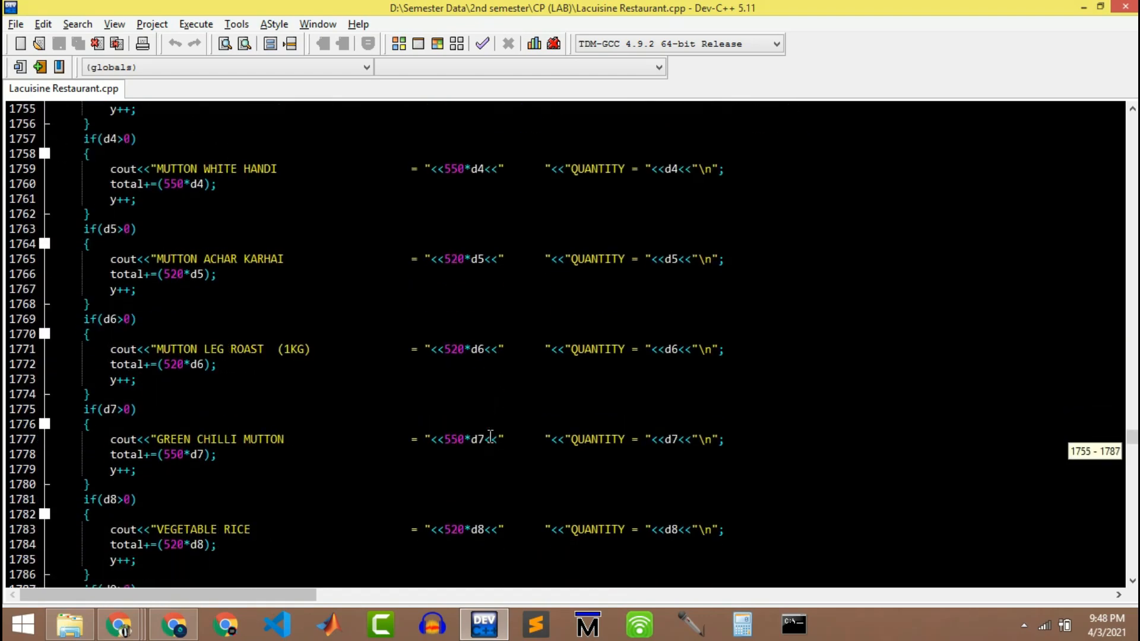
pyautogui.scroll(-3)
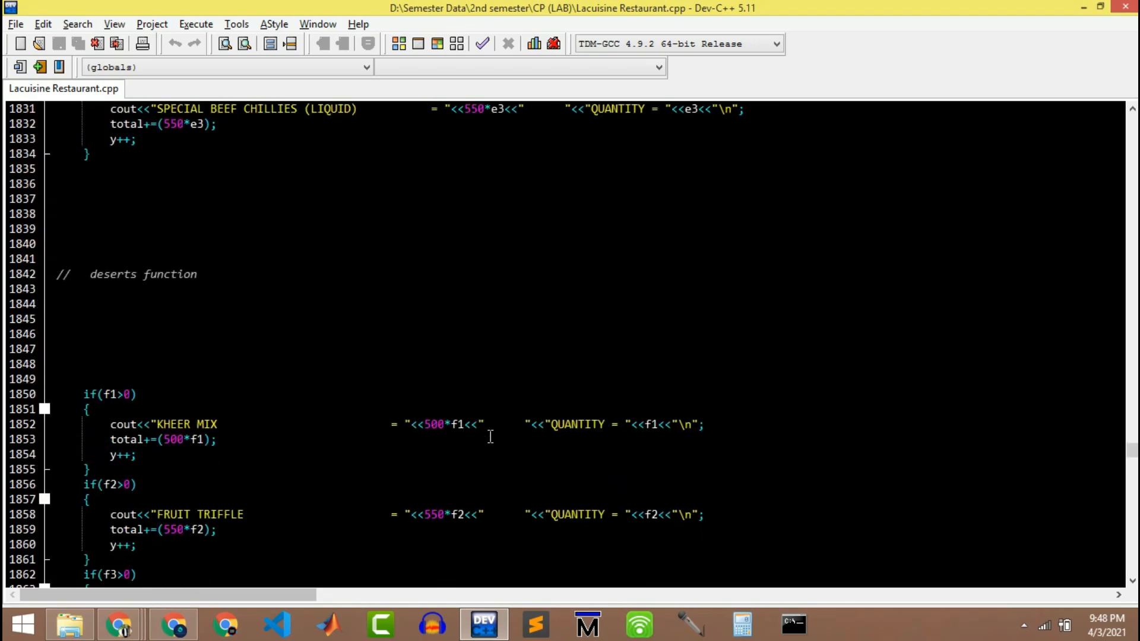
pyautogui.scroll(-3)
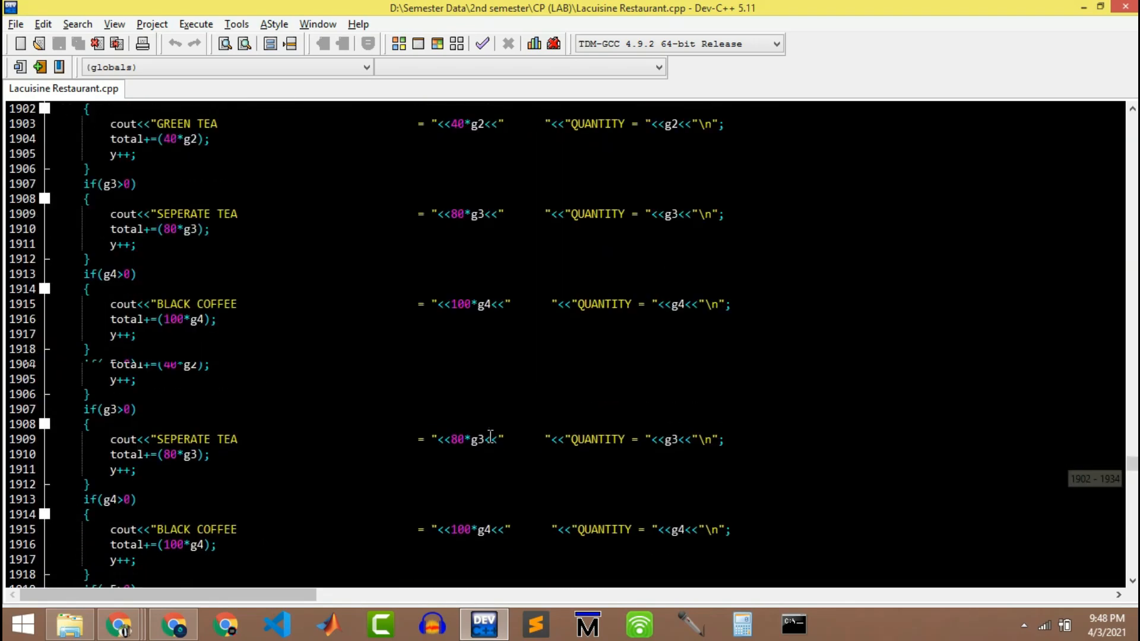
pyautogui.scroll(-3)
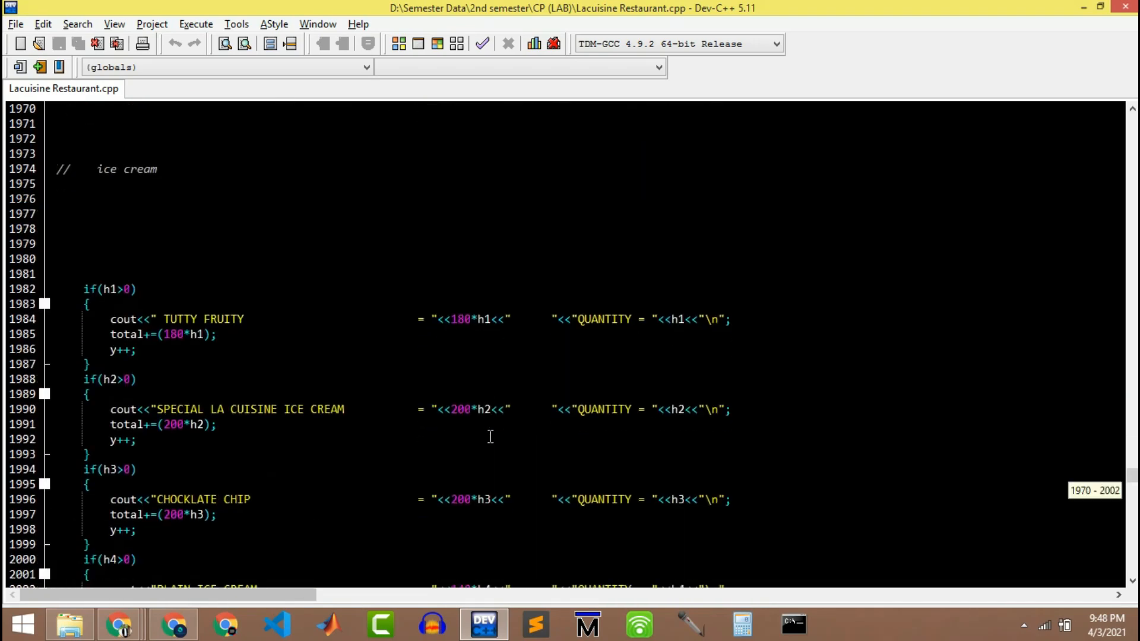
pyautogui.scroll(-3)
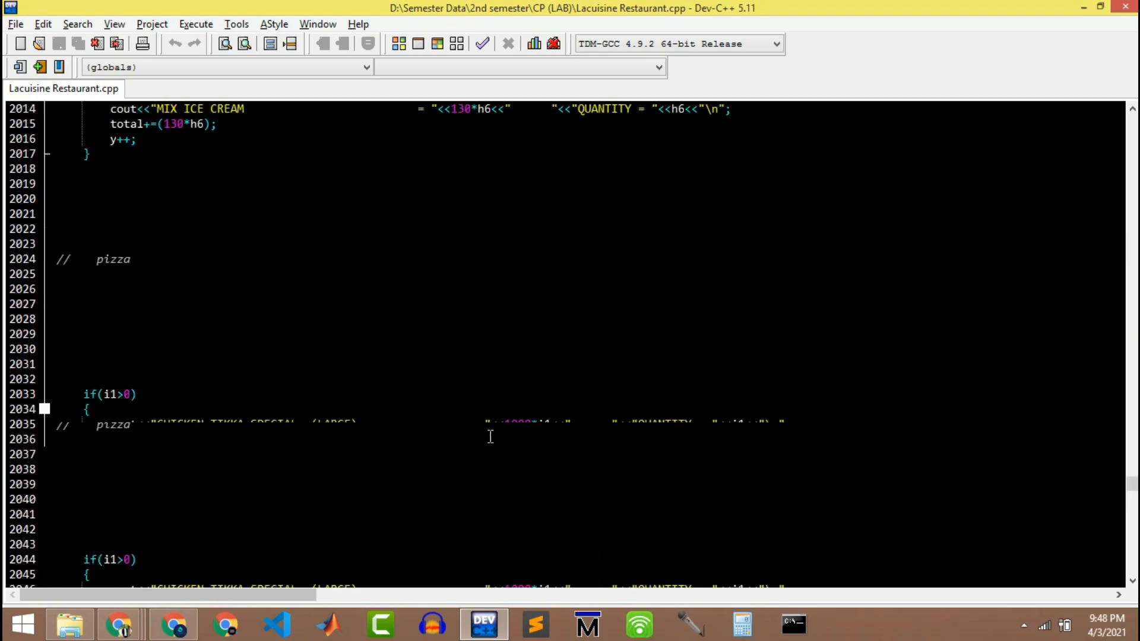
pyautogui.scroll(-3)
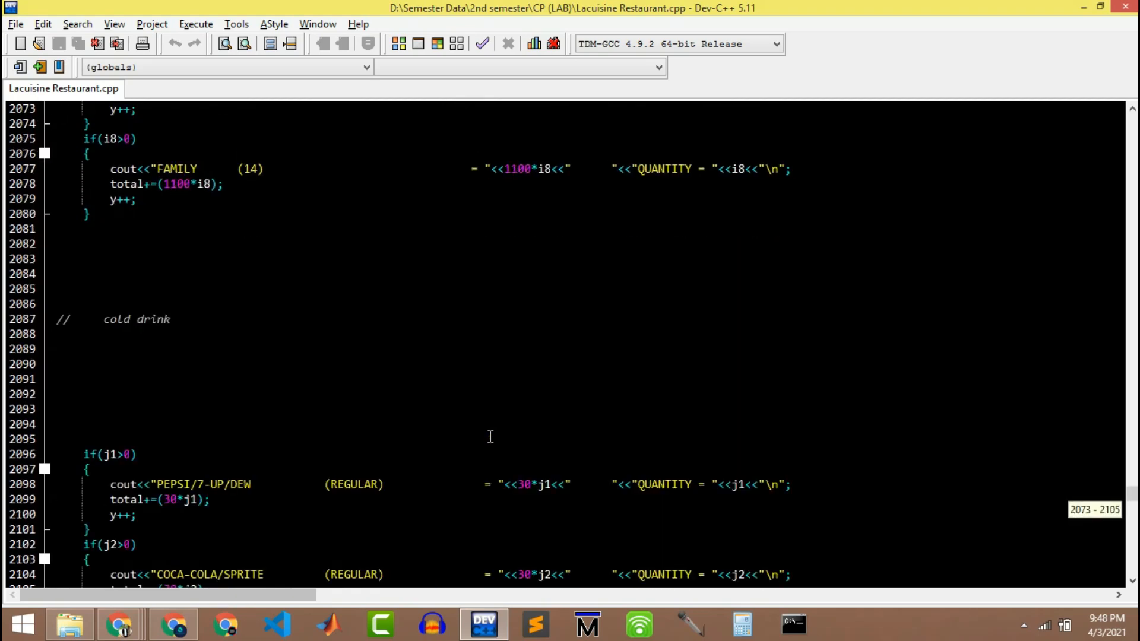
pyautogui.scroll(-3)
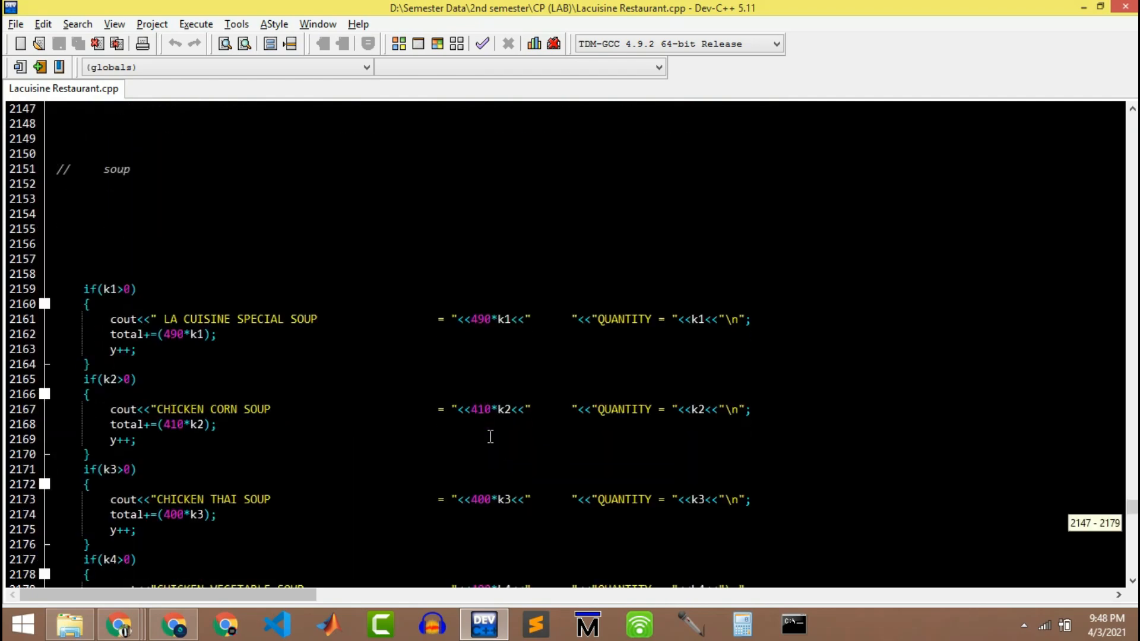
pyautogui.scroll(-3)
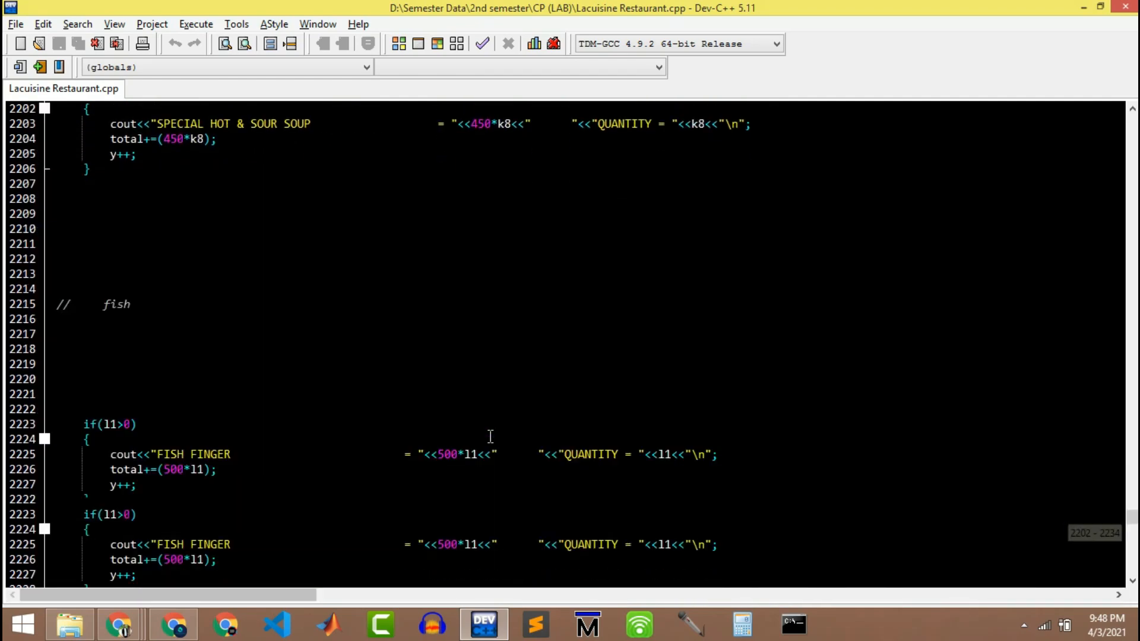
pyautogui.scroll(-3)
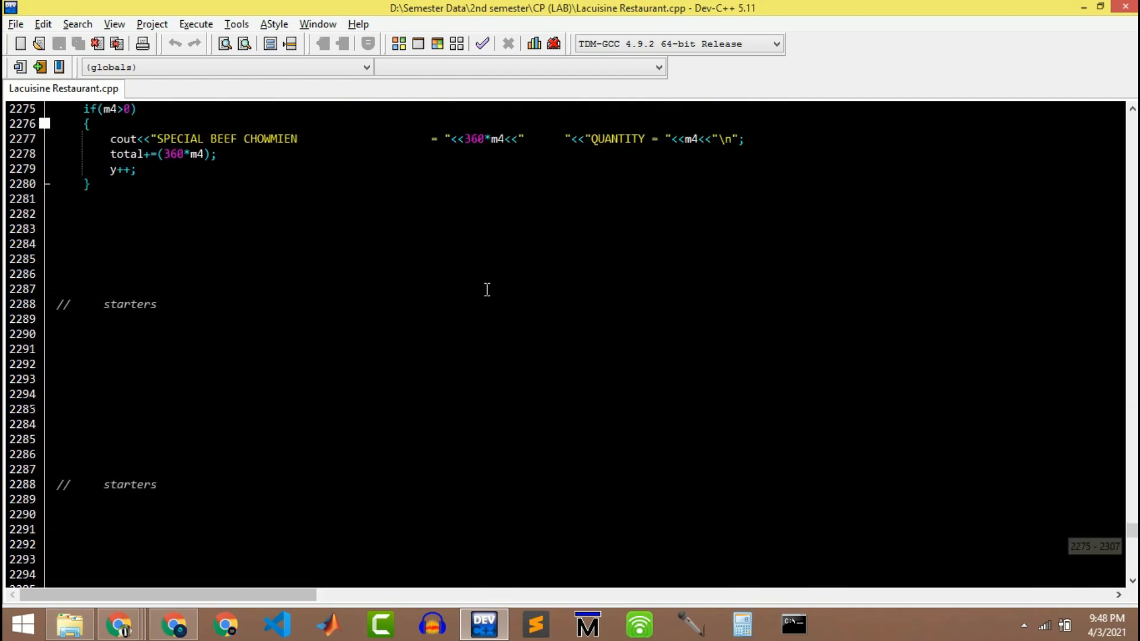
pyautogui.scroll(-3)
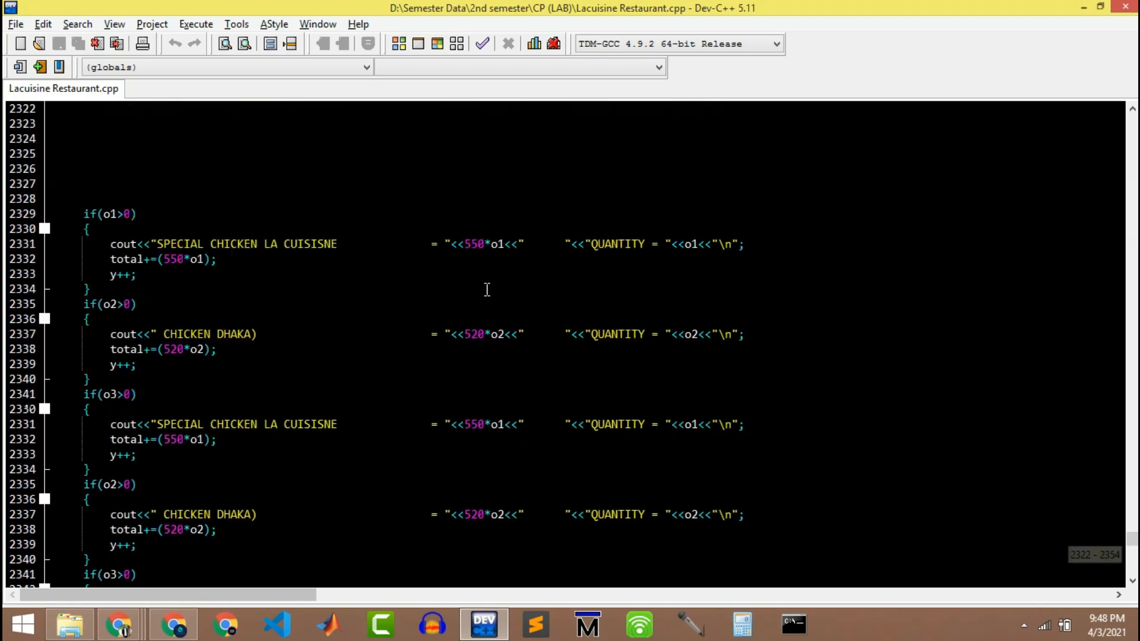
pyautogui.scroll(-3)
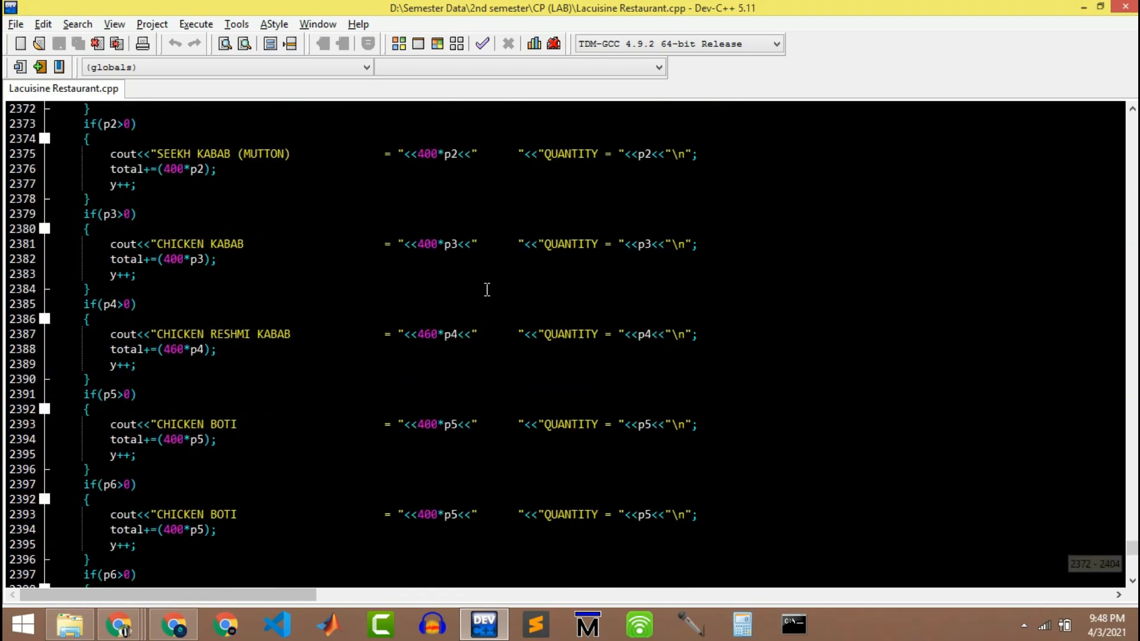
pyautogui.scroll(-3)
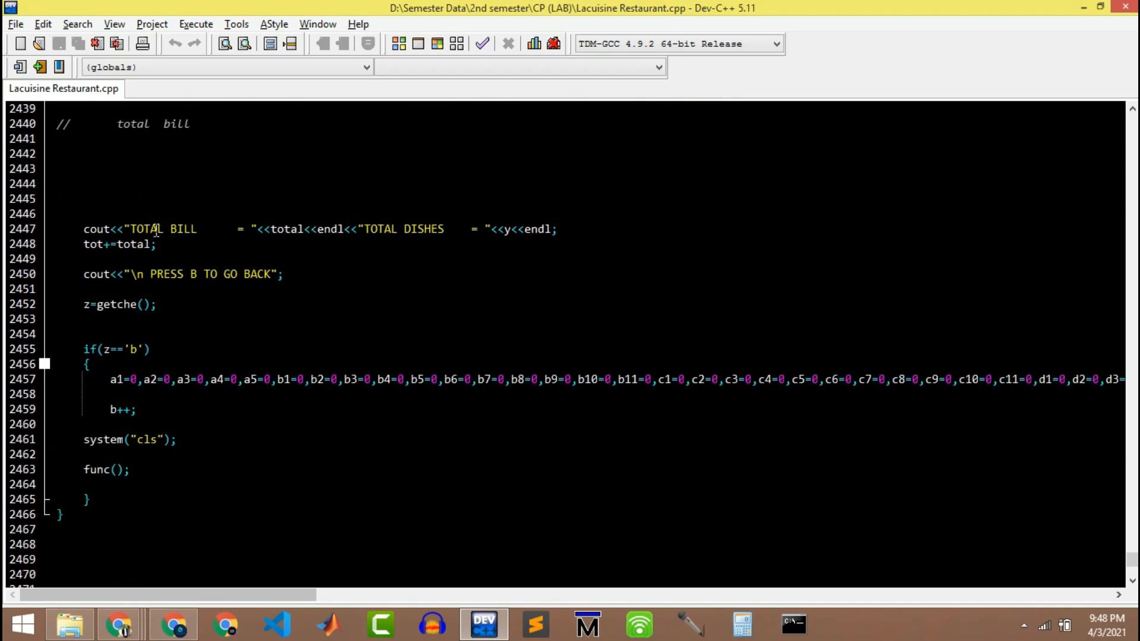
pyautogui.moveTo(143, 132)
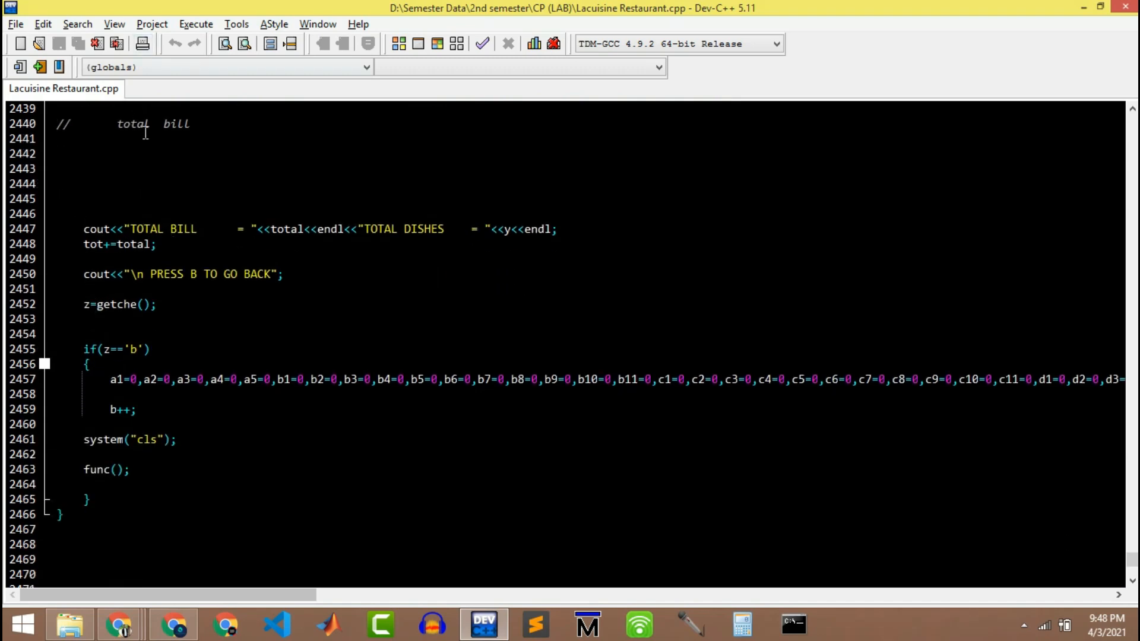
pyautogui.click(196, 139)
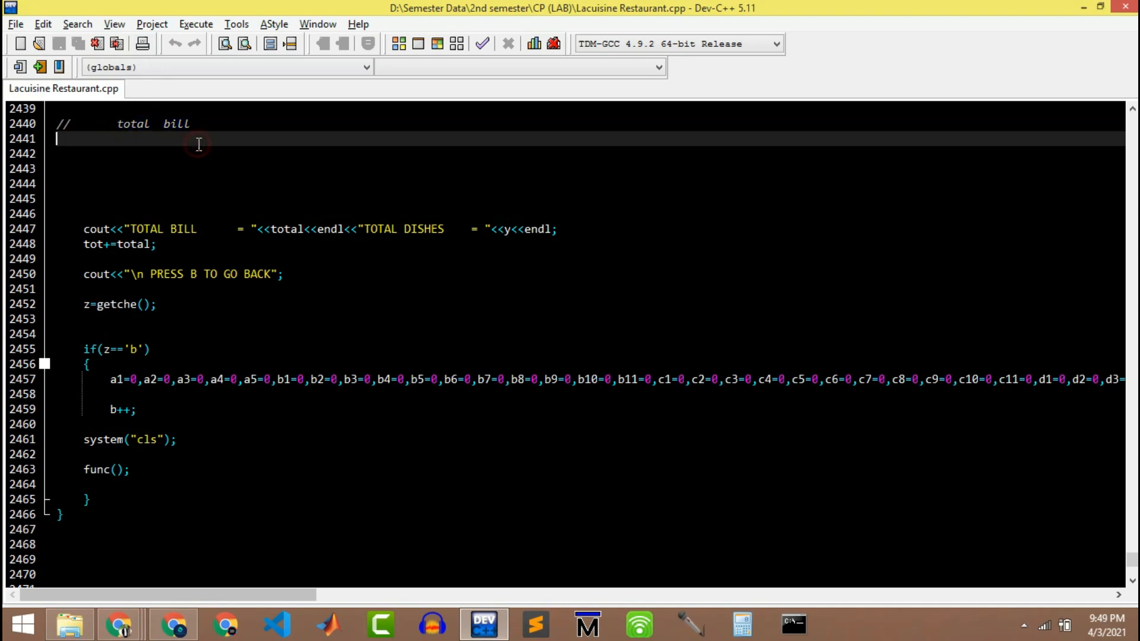
pyautogui.moveTo(205, 422)
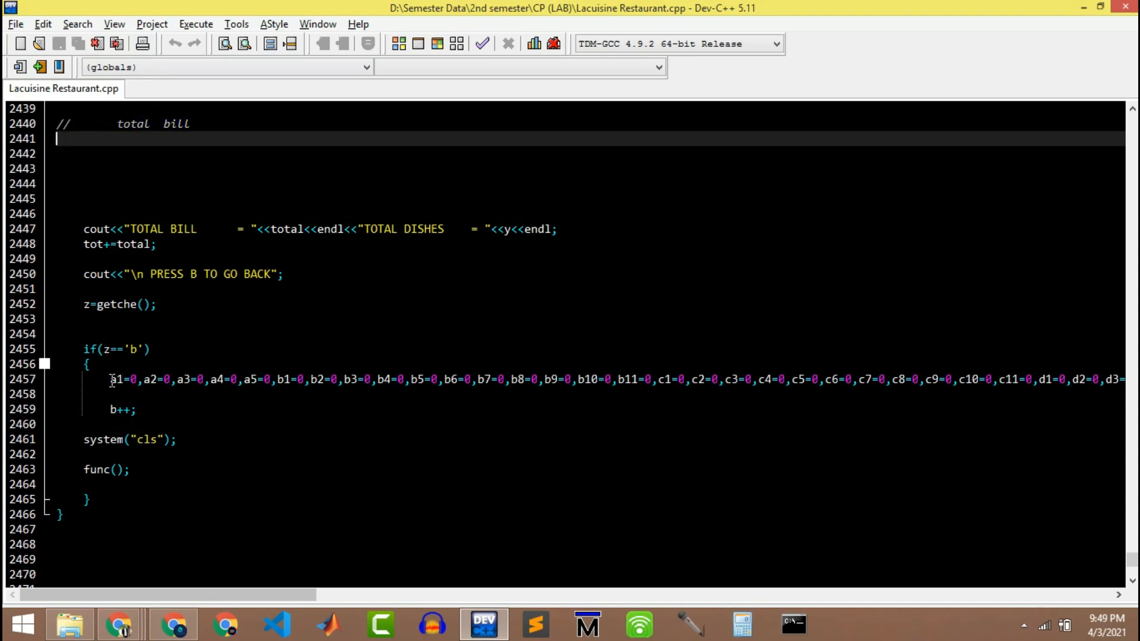
pyautogui.click(84, 470)
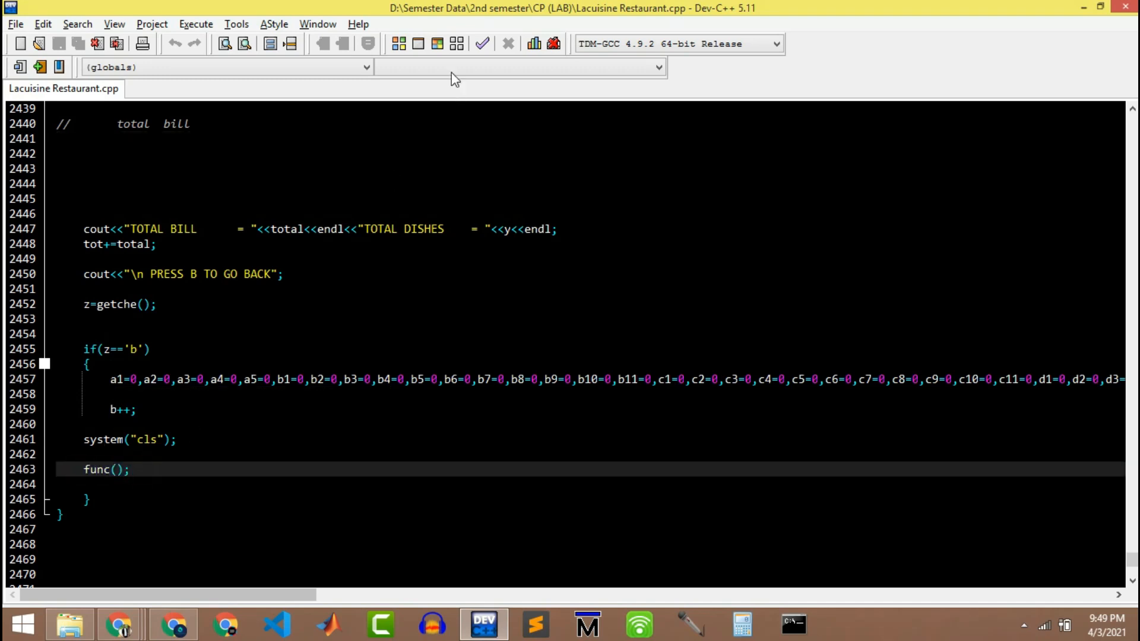
# - Compile and run the restaurant program (F11) so its welcome banner and main menu appear in a console
pyautogui.click(437, 44)
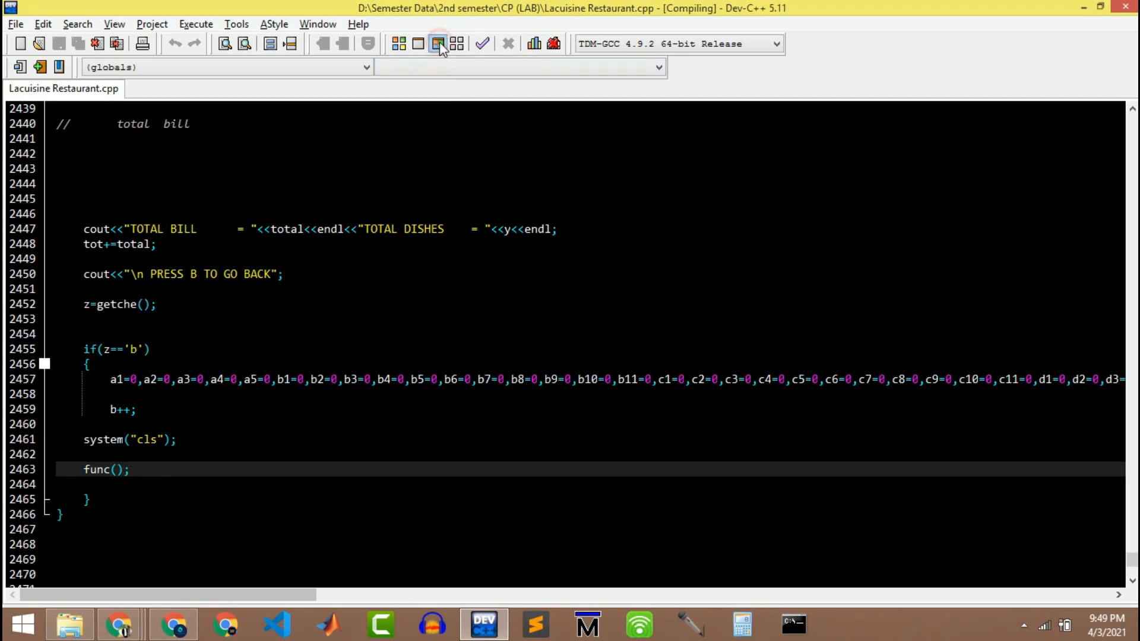
pyautogui.click(438, 44)
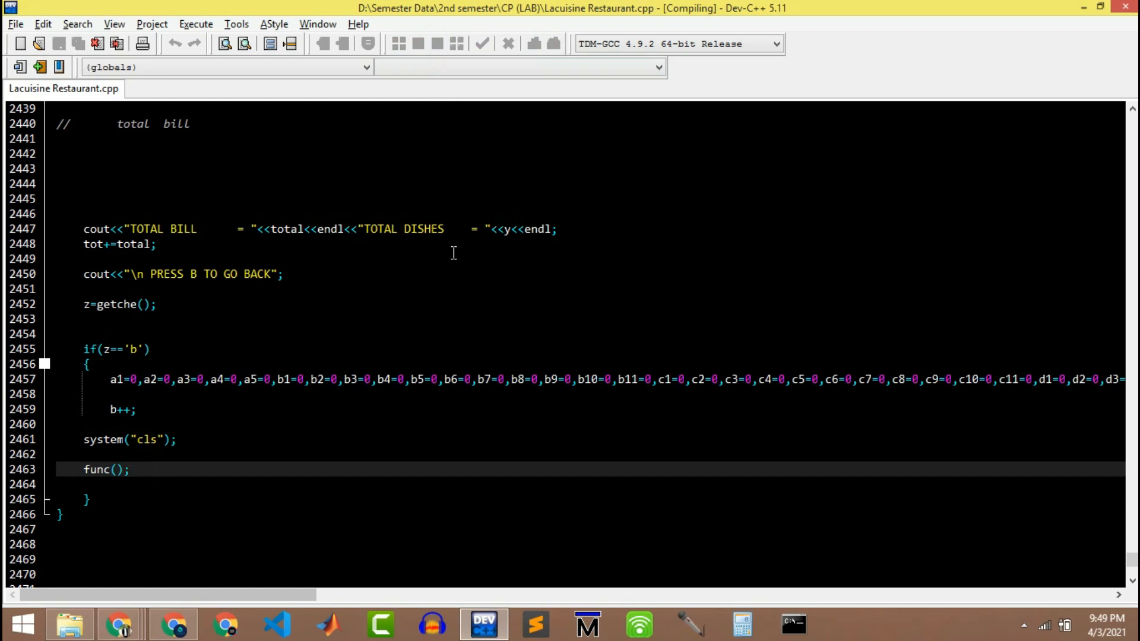
pyautogui.click(130, 469)
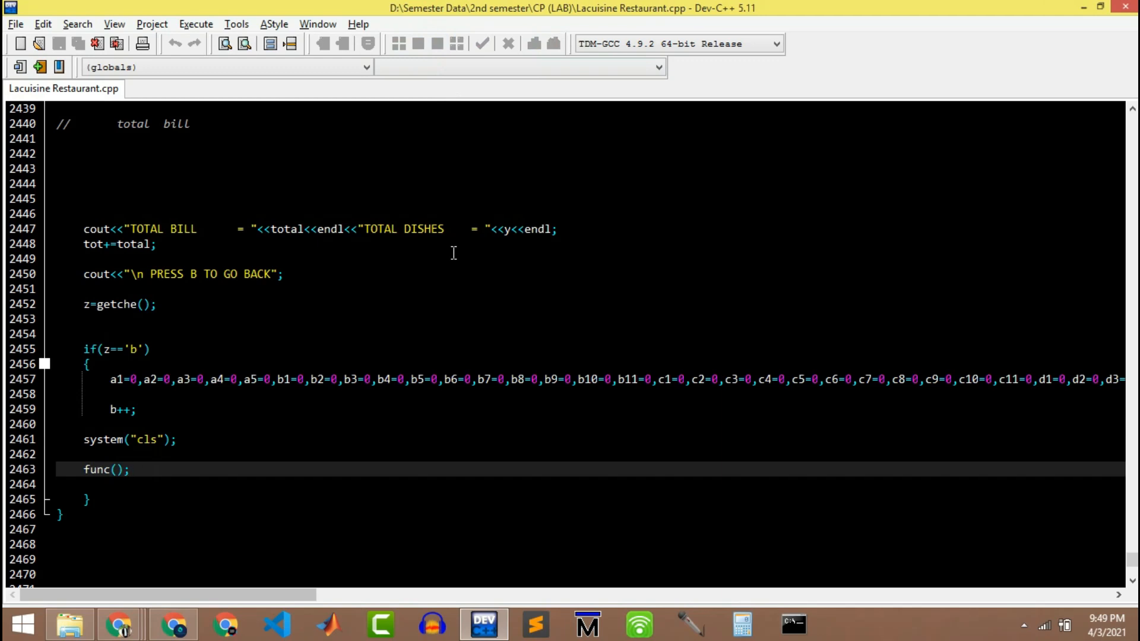
pyautogui.click(482, 44)
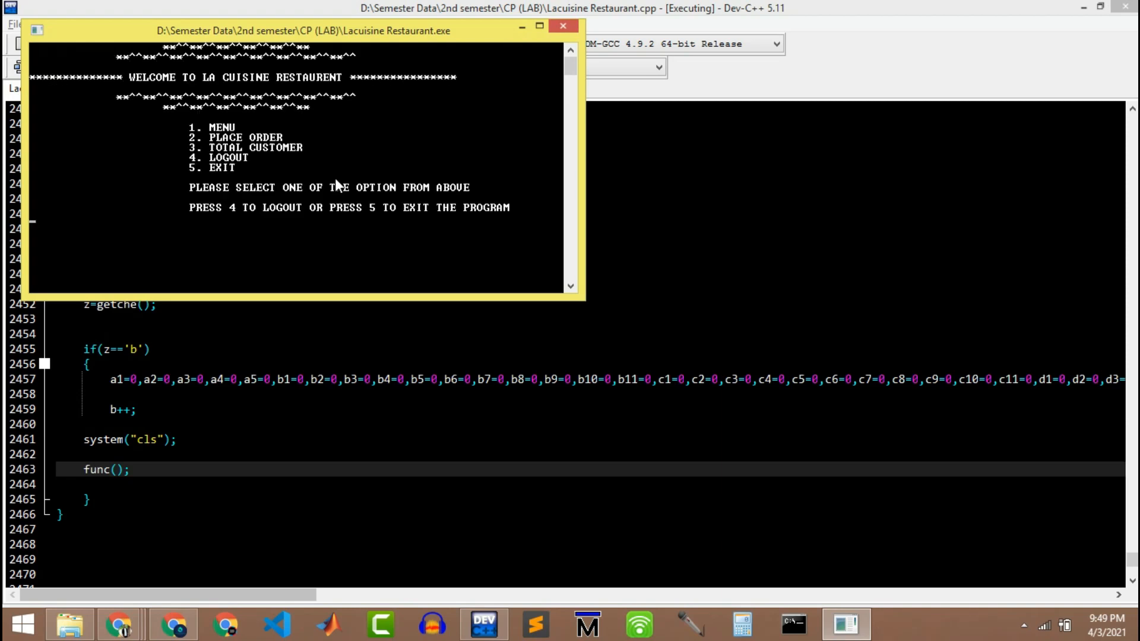
pyautogui.moveTo(480, 297)
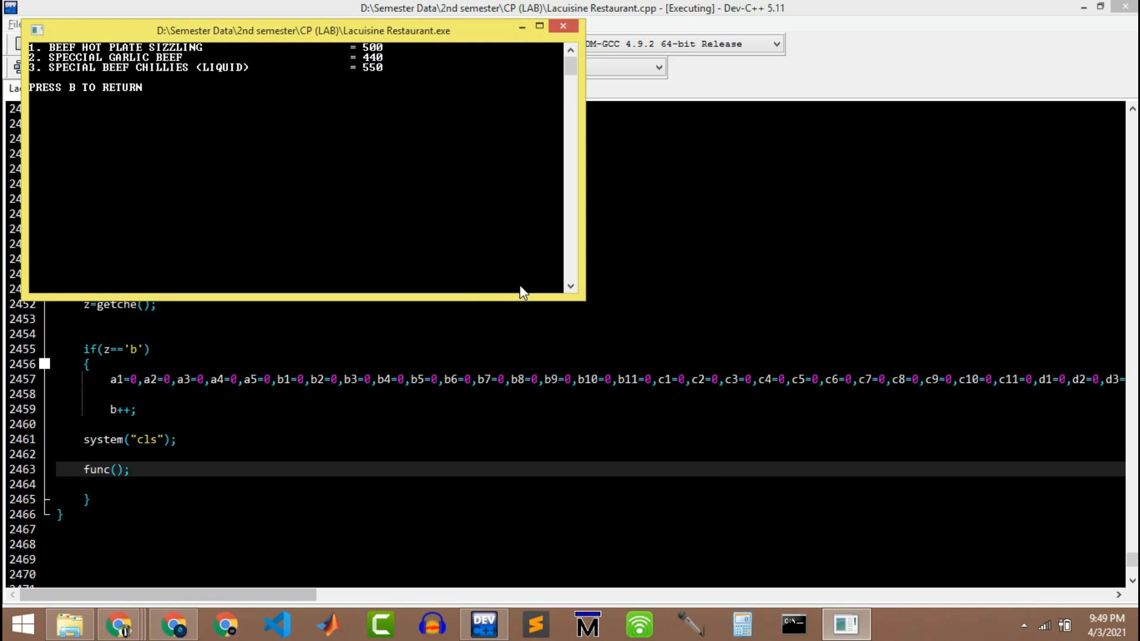
# - Browse dish categories in the console, entering option 2, going back with B, then option 5
pyautogui.write('2')
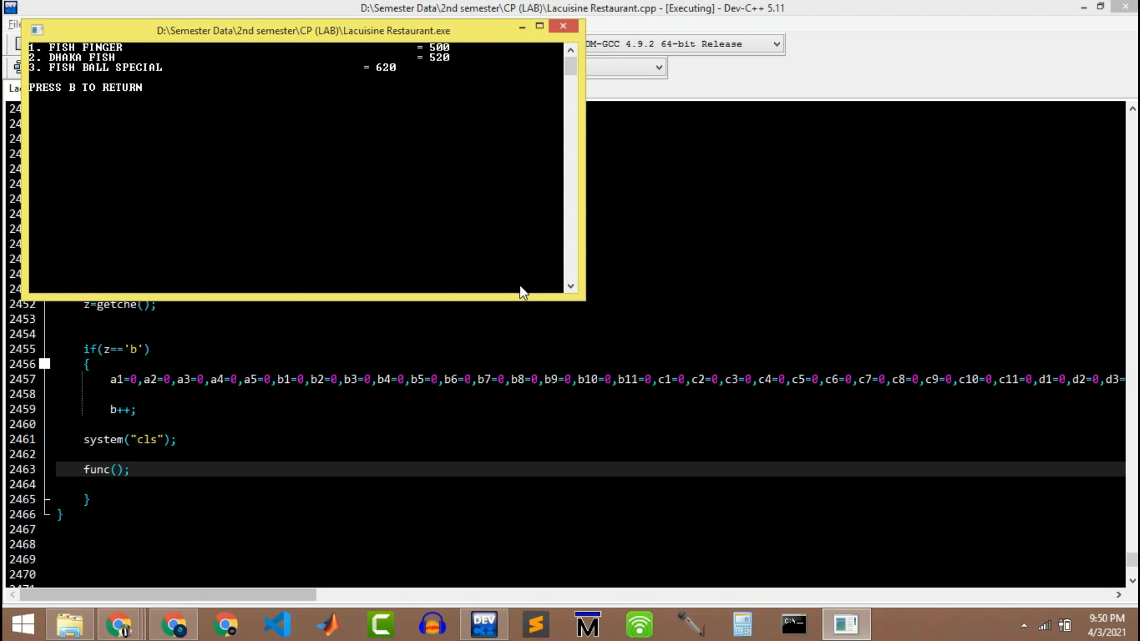
pyautogui.press('b')
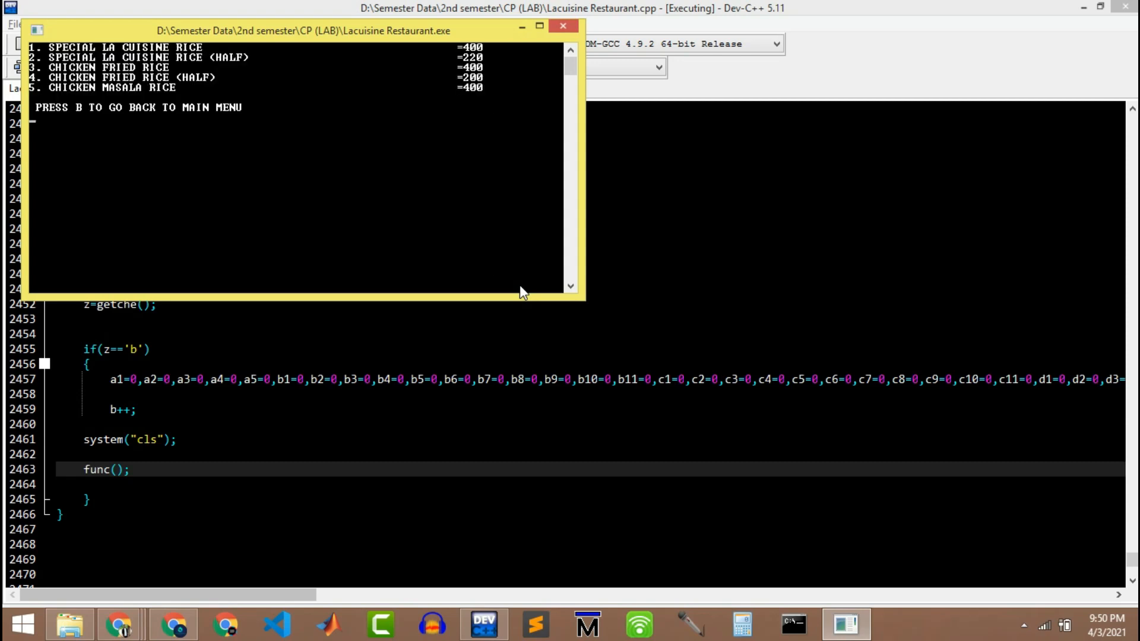
pyautogui.write('5')
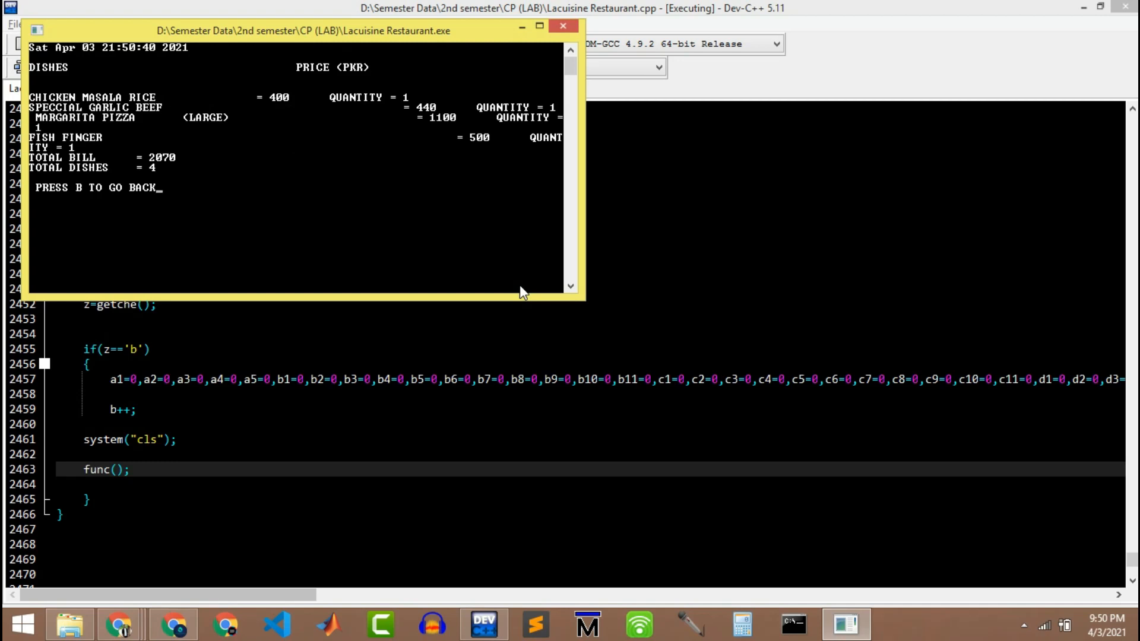
pyautogui.moveTo(178, 158)
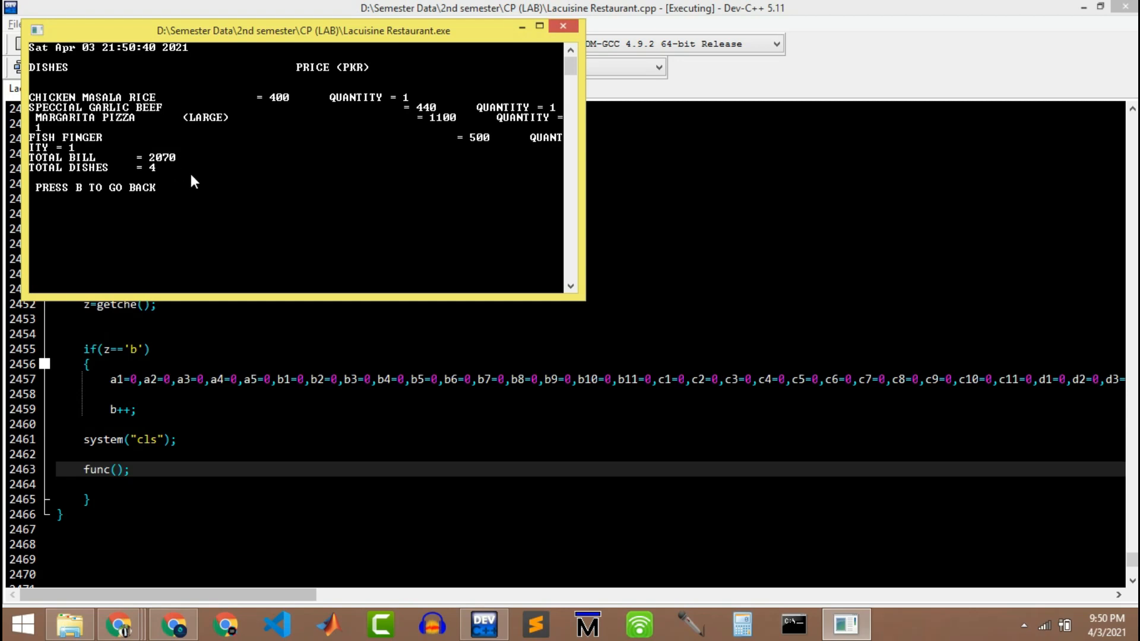
# - Return from the 2070 order bill to the main options menu with B
pyautogui.press('b')
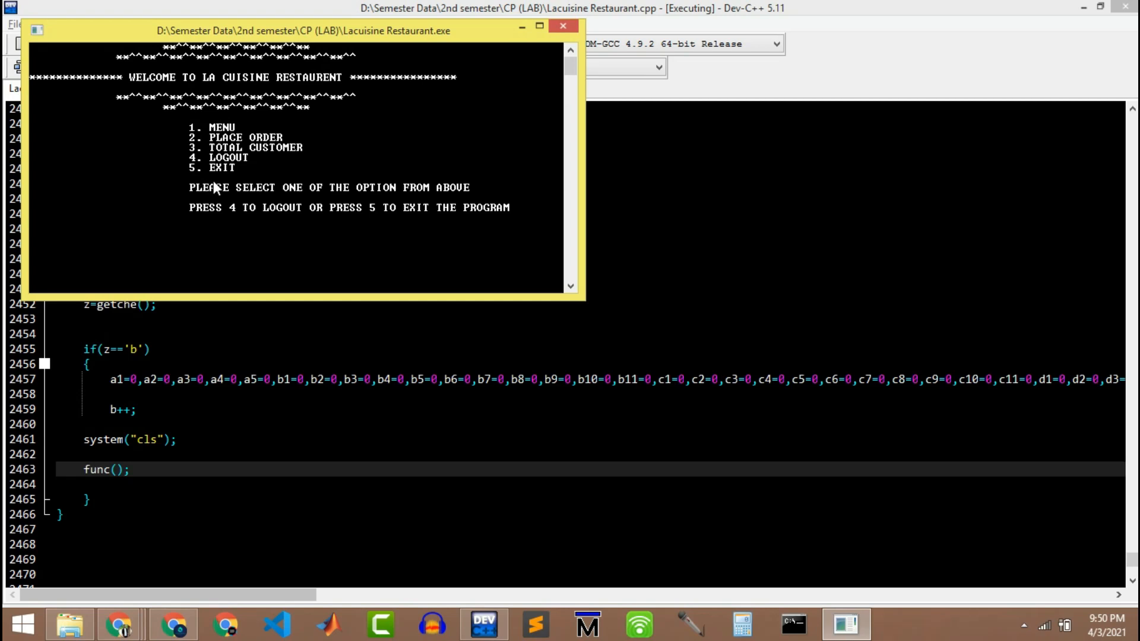
# - Log out via options 3 and 4, then close the restaurant console window
pyautogui.write('3')
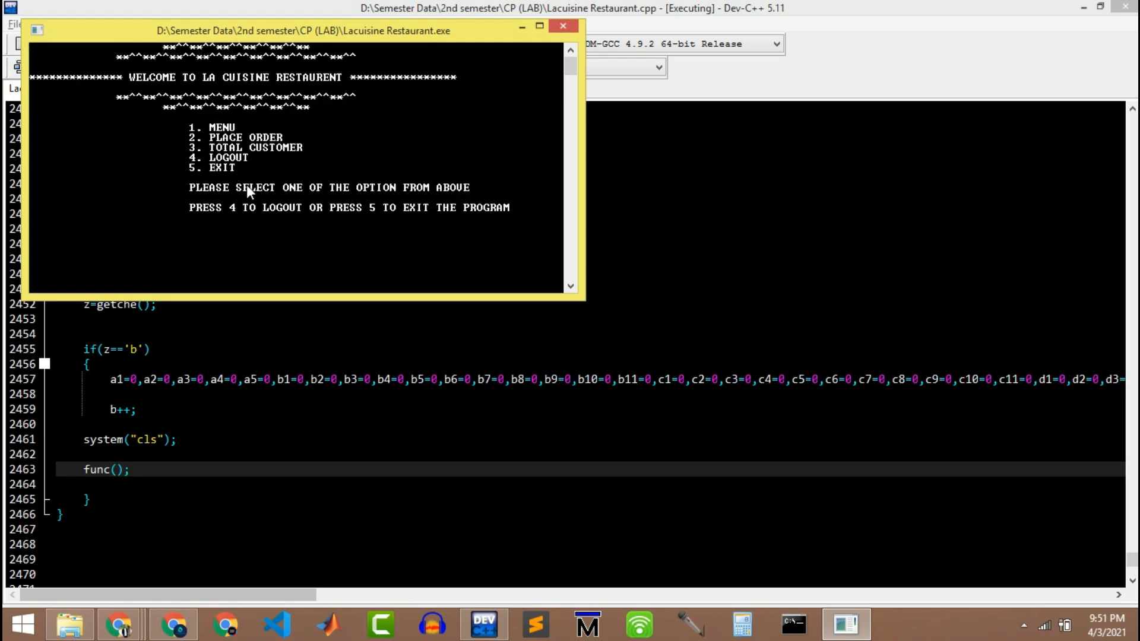
pyautogui.press('4')
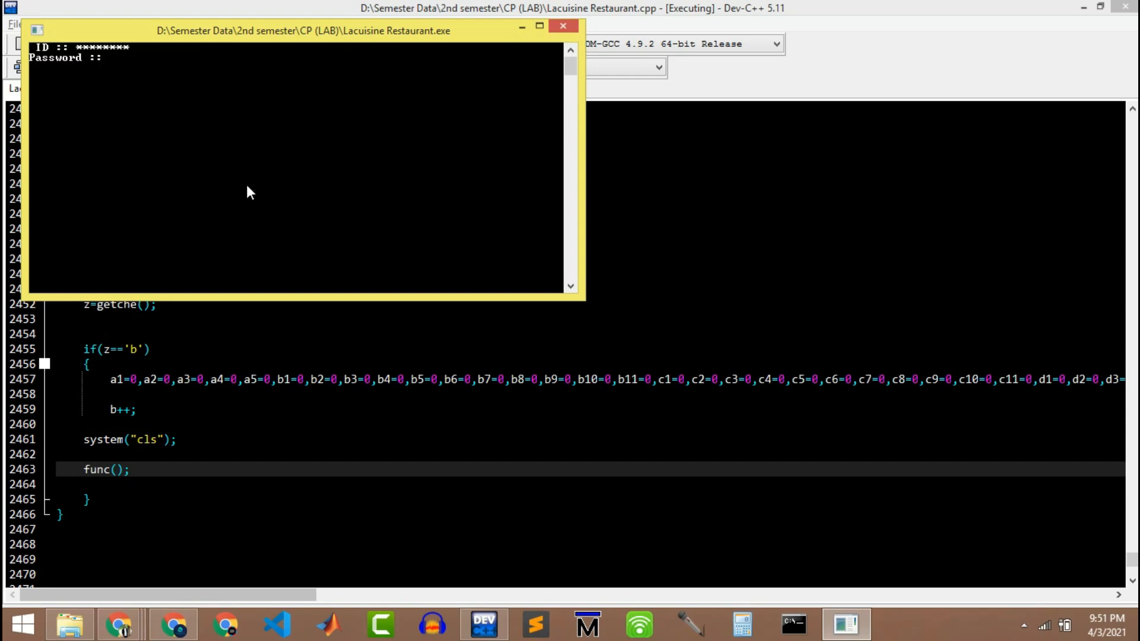
pyautogui.click(562, 26)
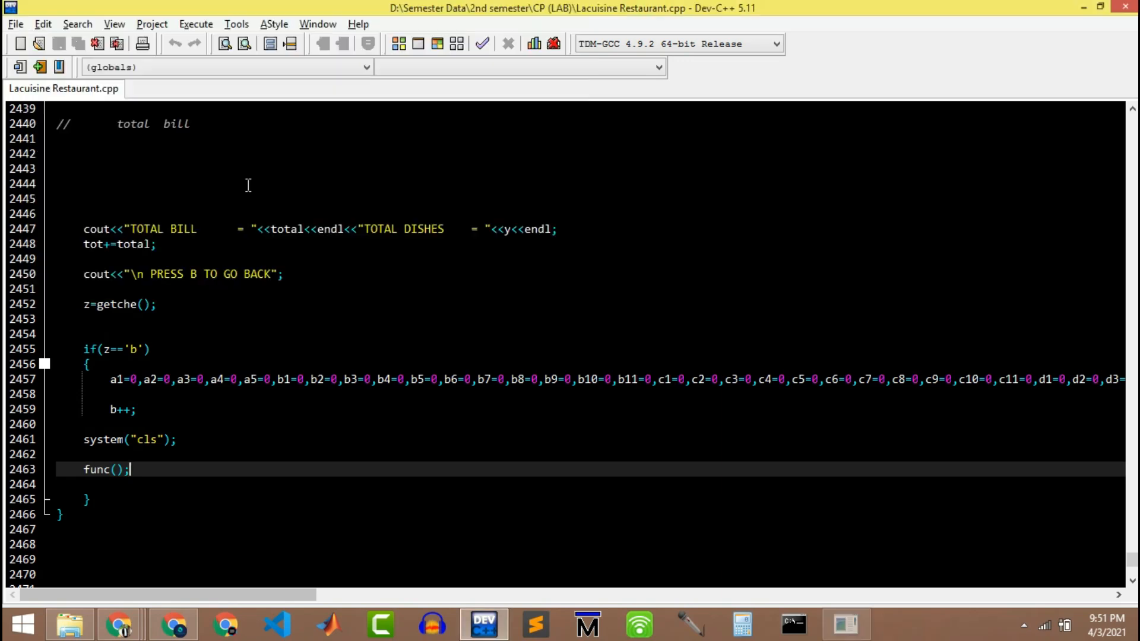